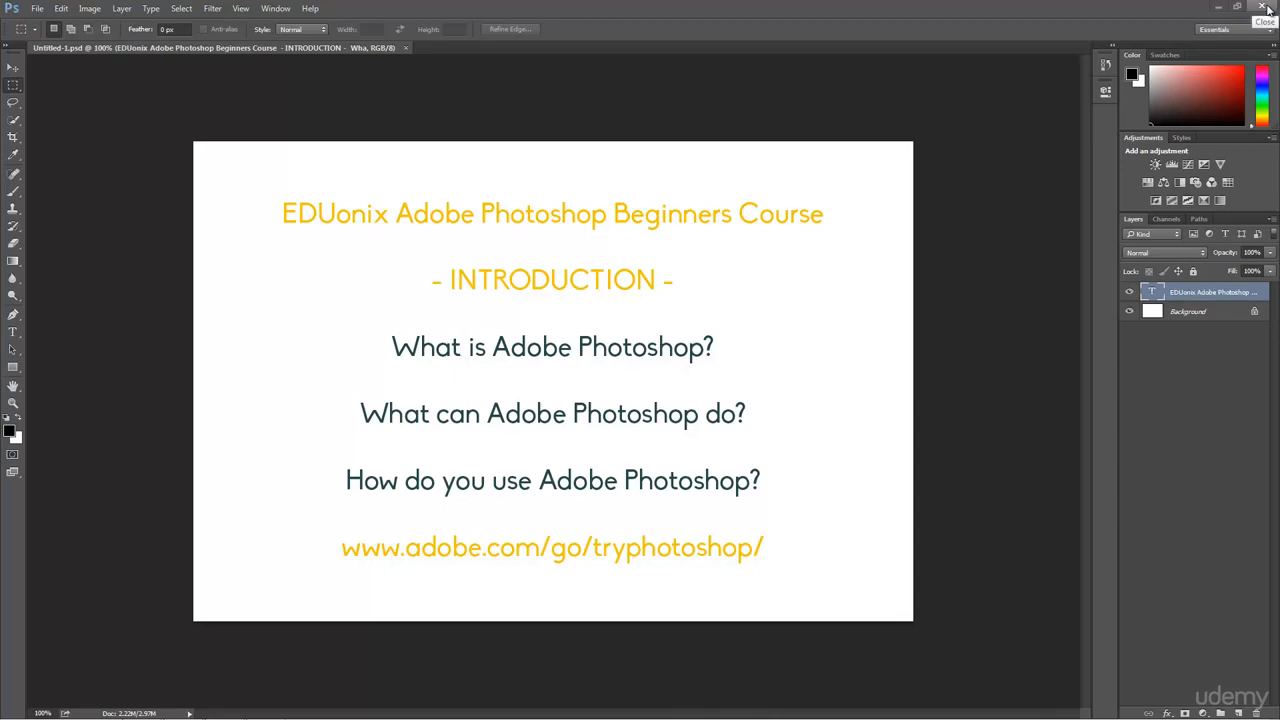
# - Quit Photoshop along with the open introduction-slide document
pyautogui.click(1264, 7)
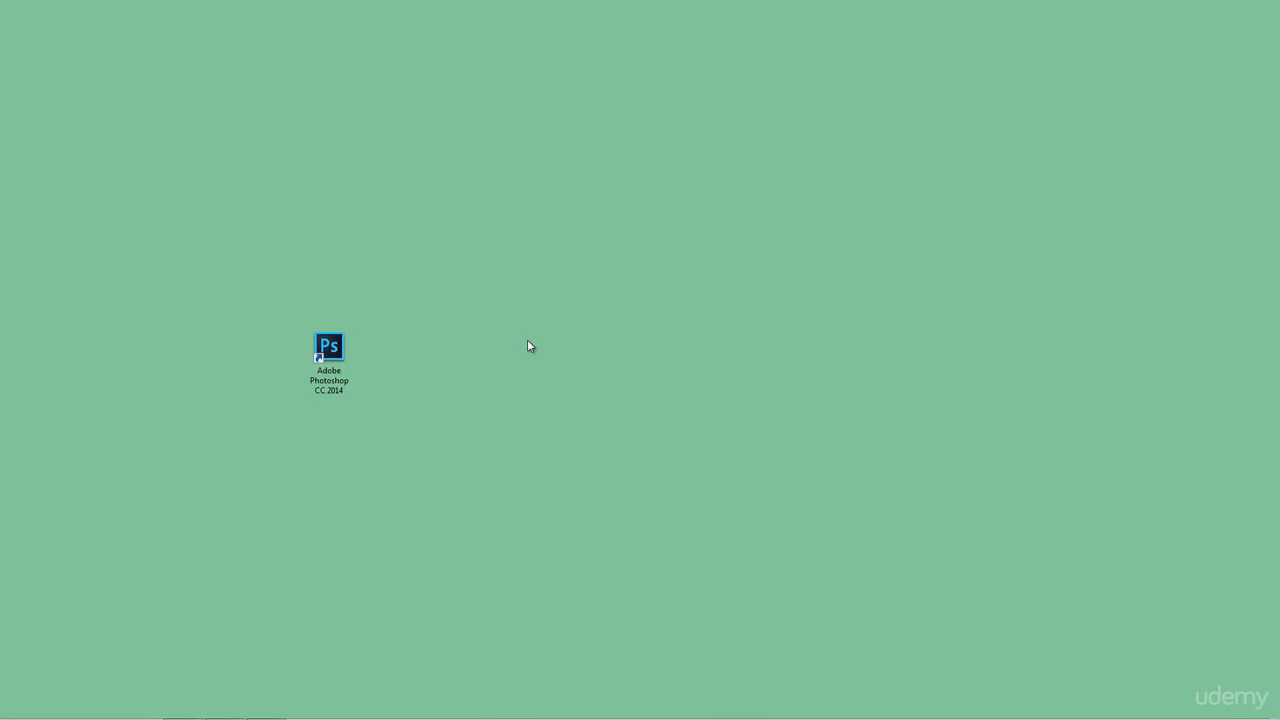
pyautogui.click(329, 362)
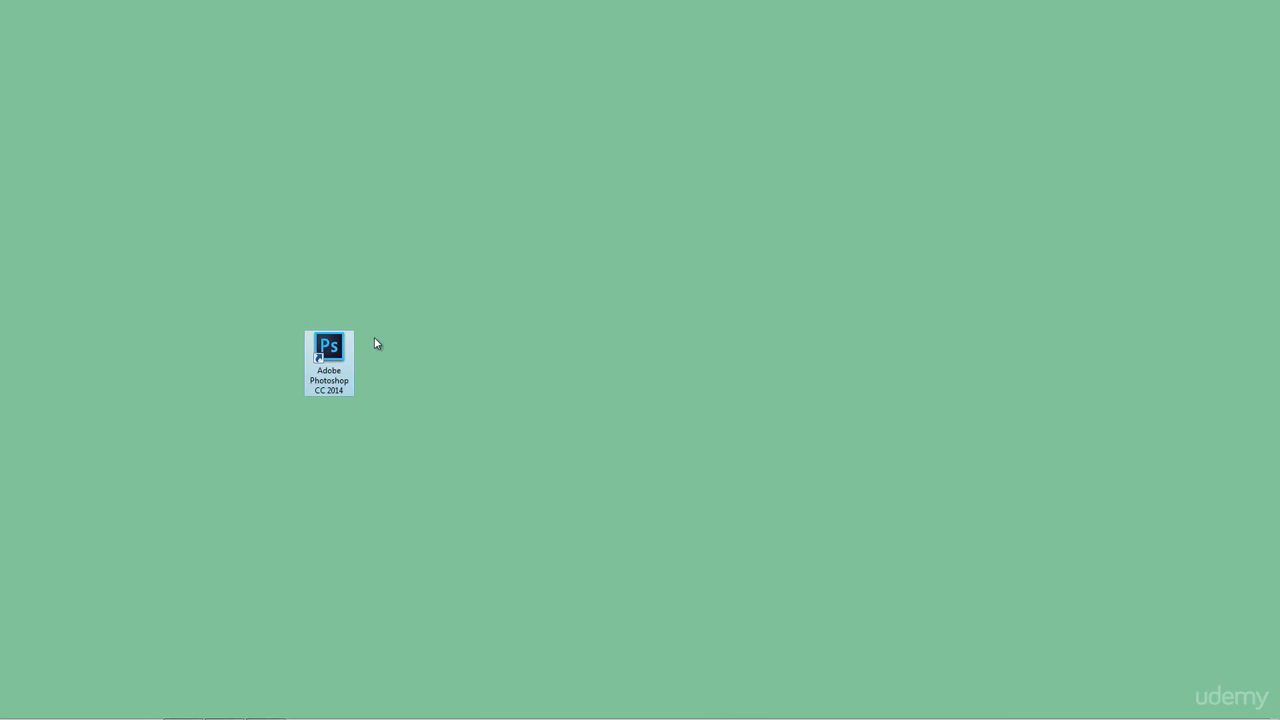
pyautogui.moveTo(328, 356)
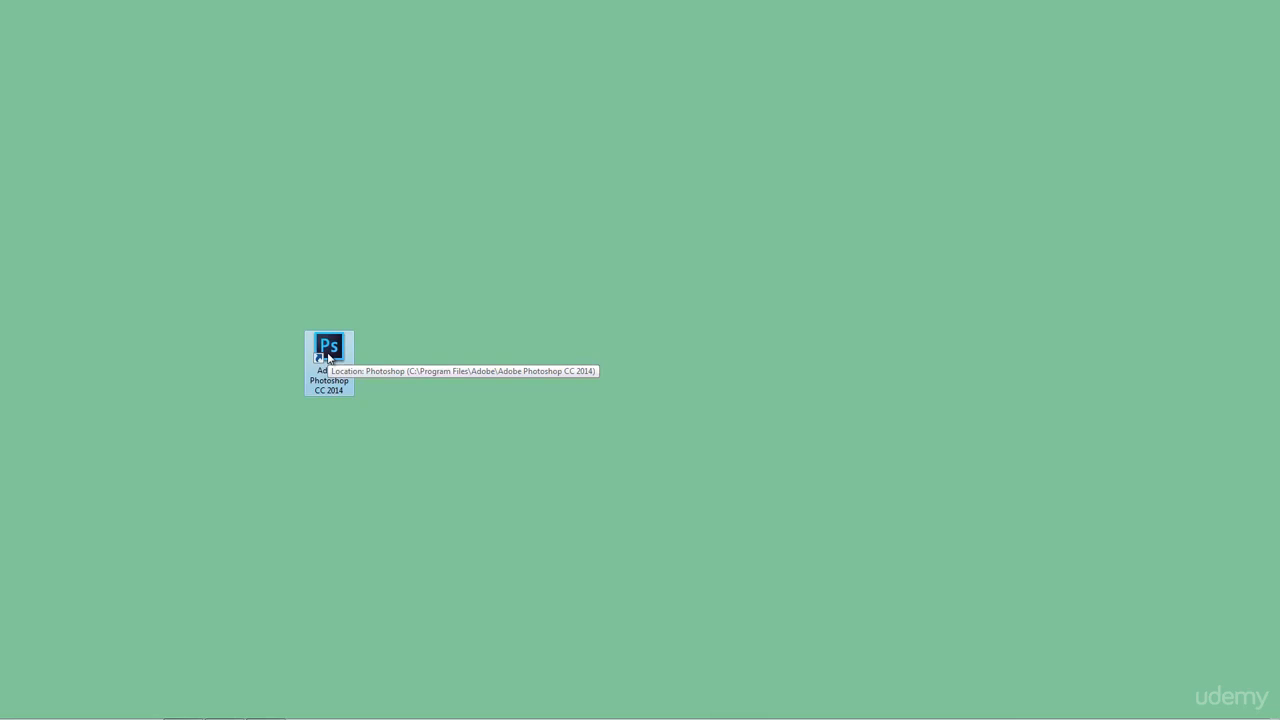
# - Relaunch Photoshop from the desktop shortcut, confirming deletion of its settings file
pyautogui.doubleClick(329, 346)
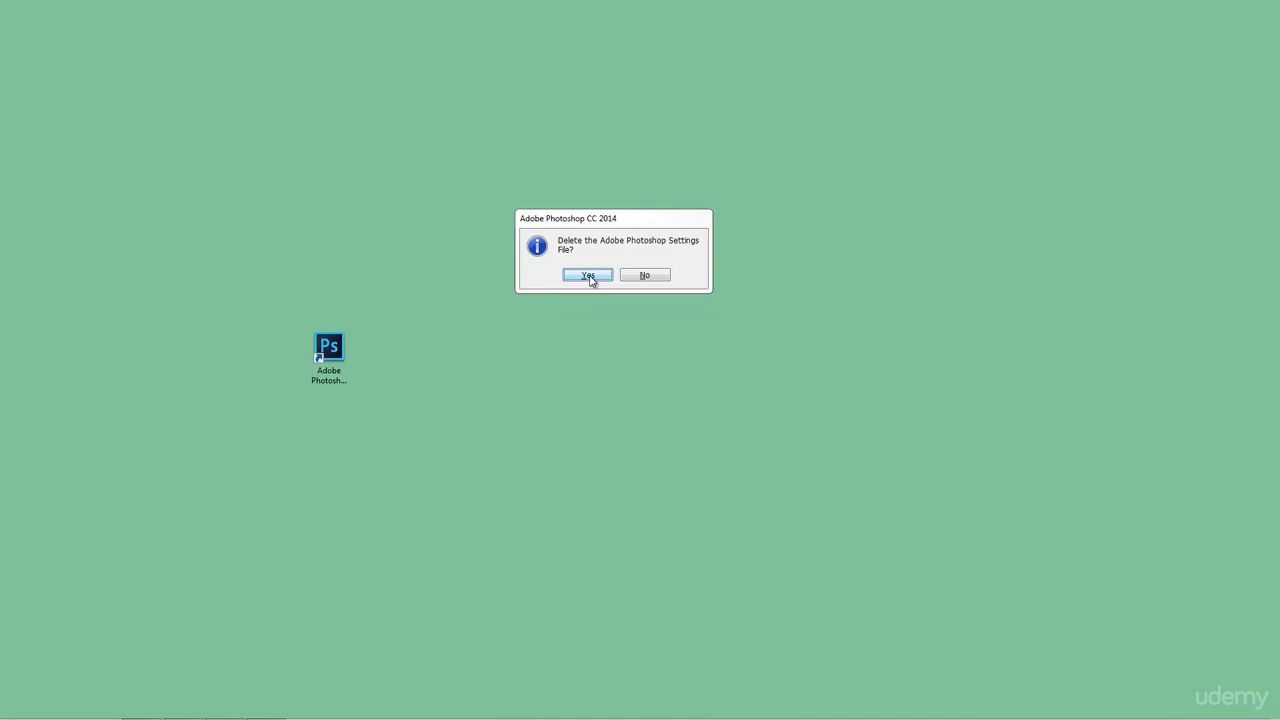
pyautogui.click(586, 275)
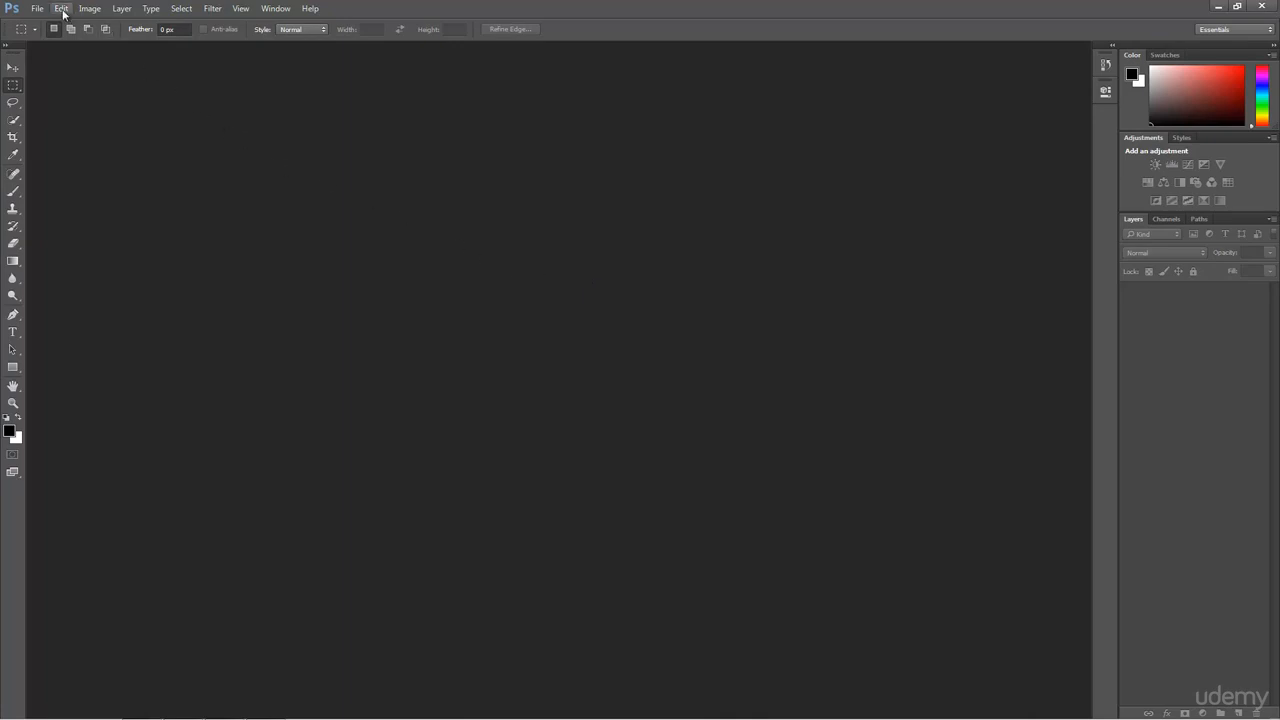
# - Bring up Edit > Preferences on the Interface page
pyautogui.click(61, 8)
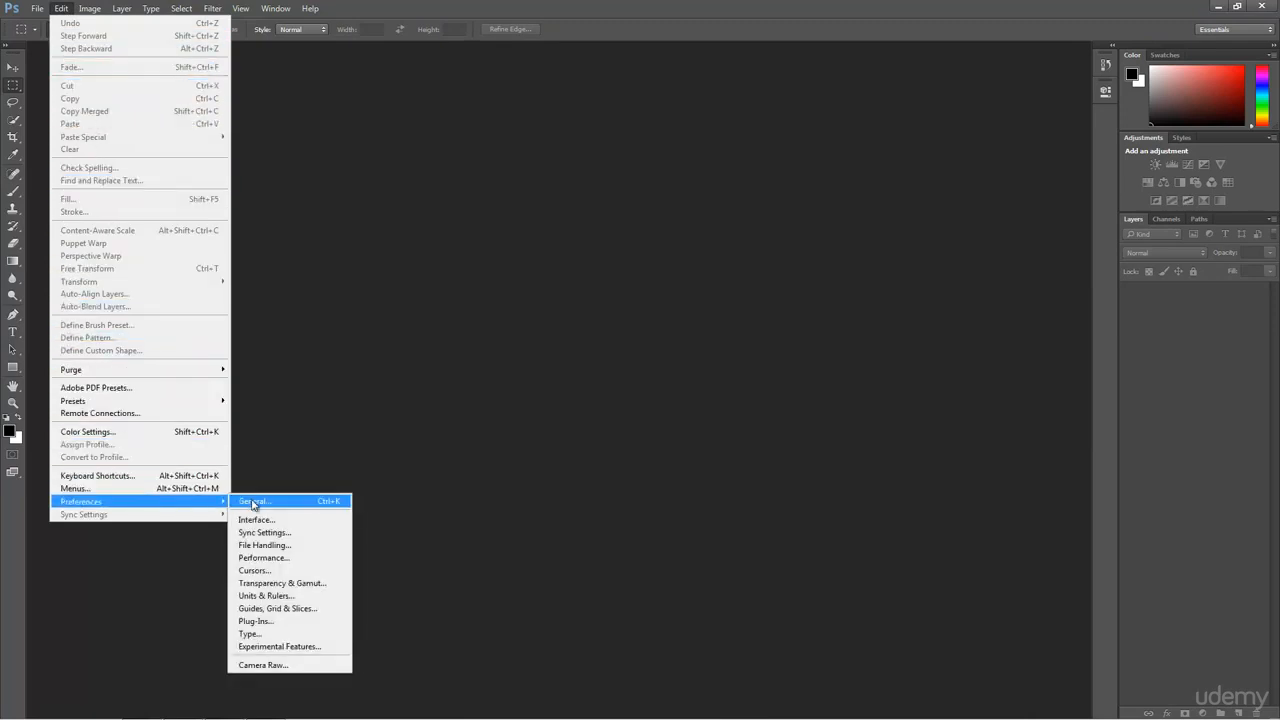
pyautogui.moveTo(256, 519)
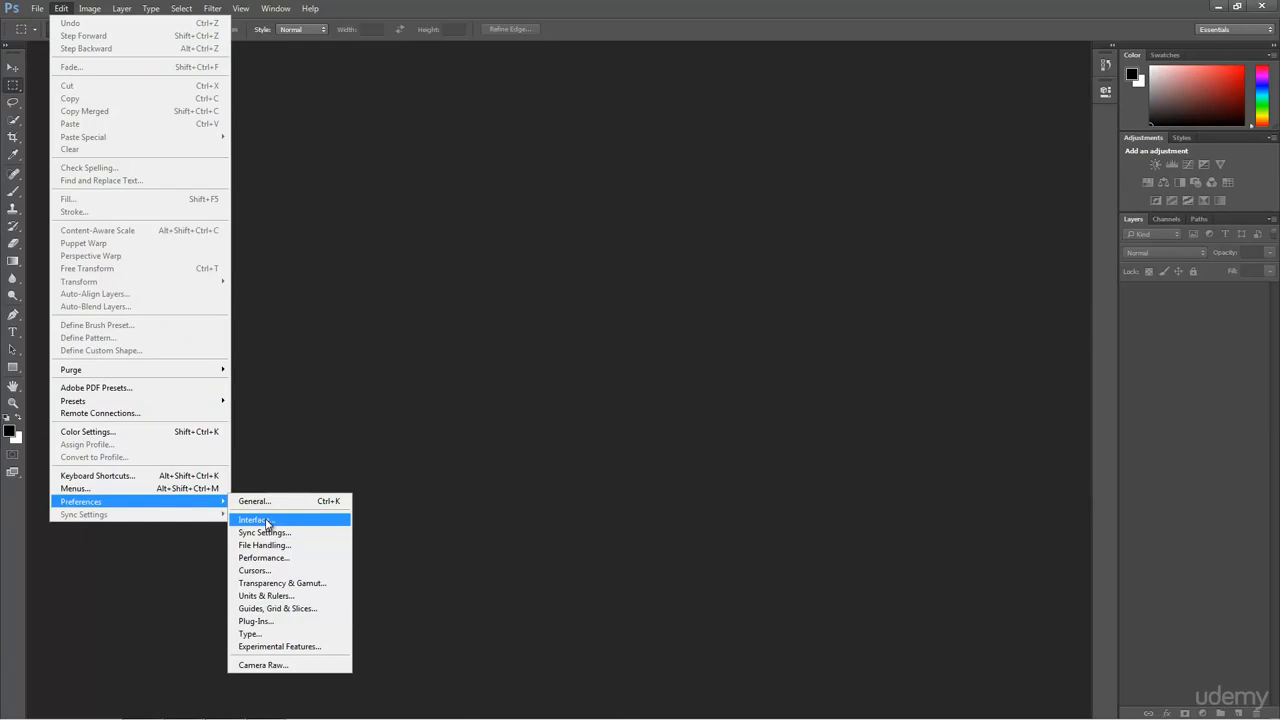
pyautogui.click(253, 519)
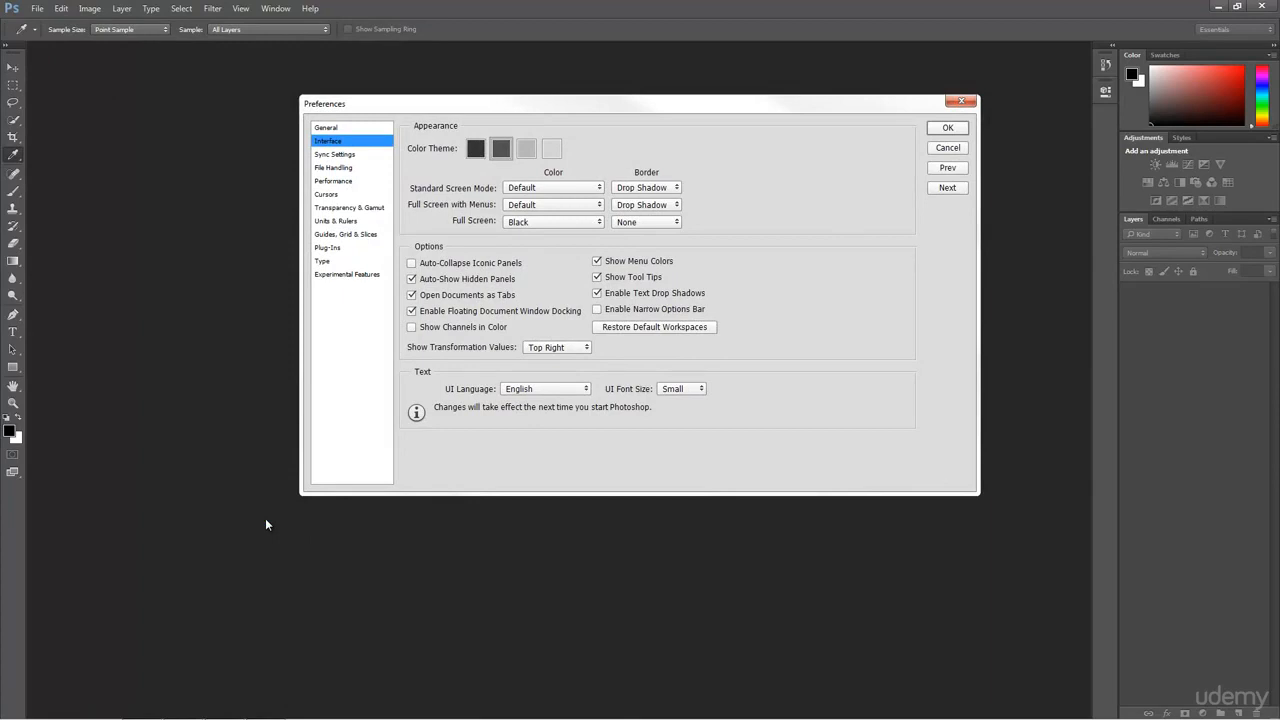
pyautogui.moveTo(274, 518)
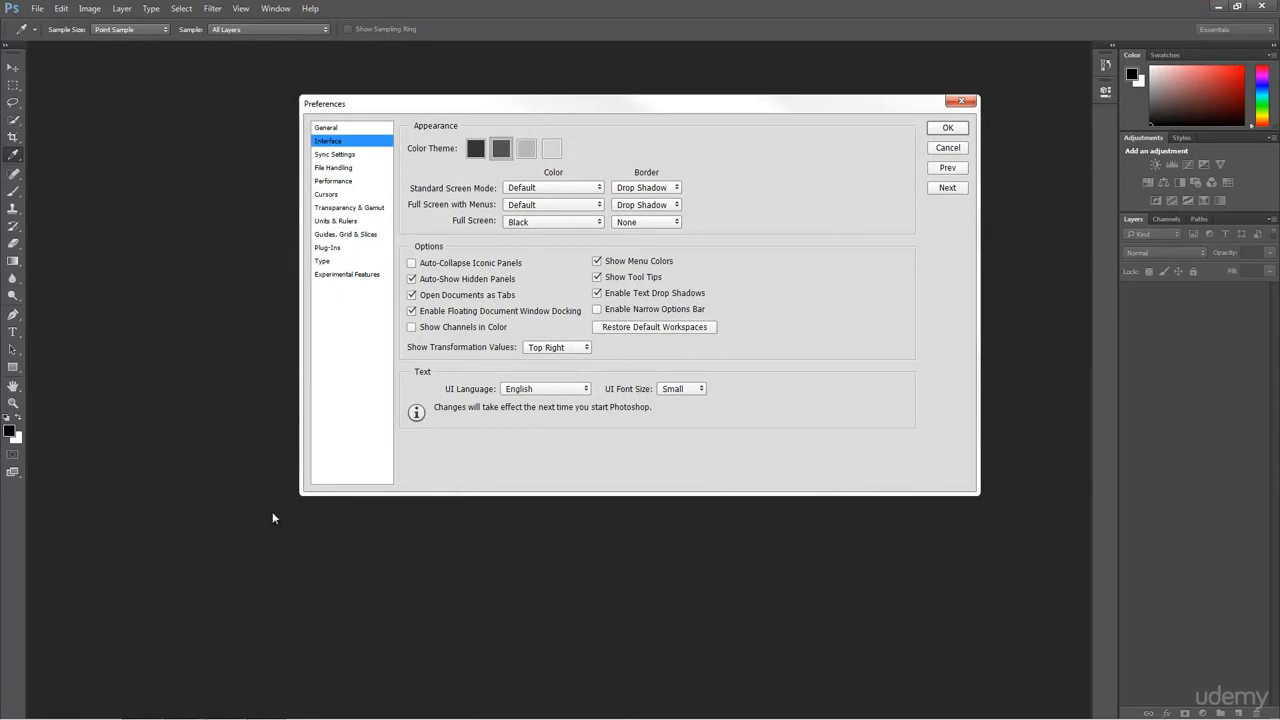
pyautogui.moveTo(445, 133)
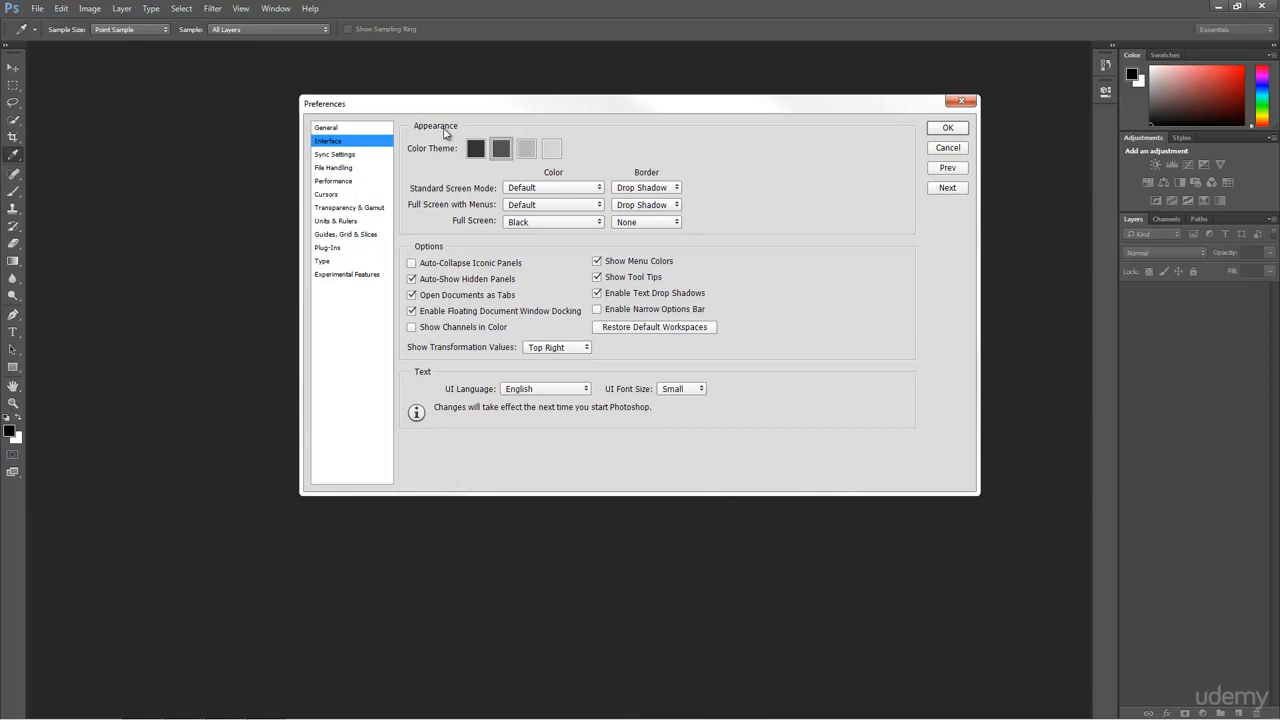
pyautogui.moveTo(446, 157)
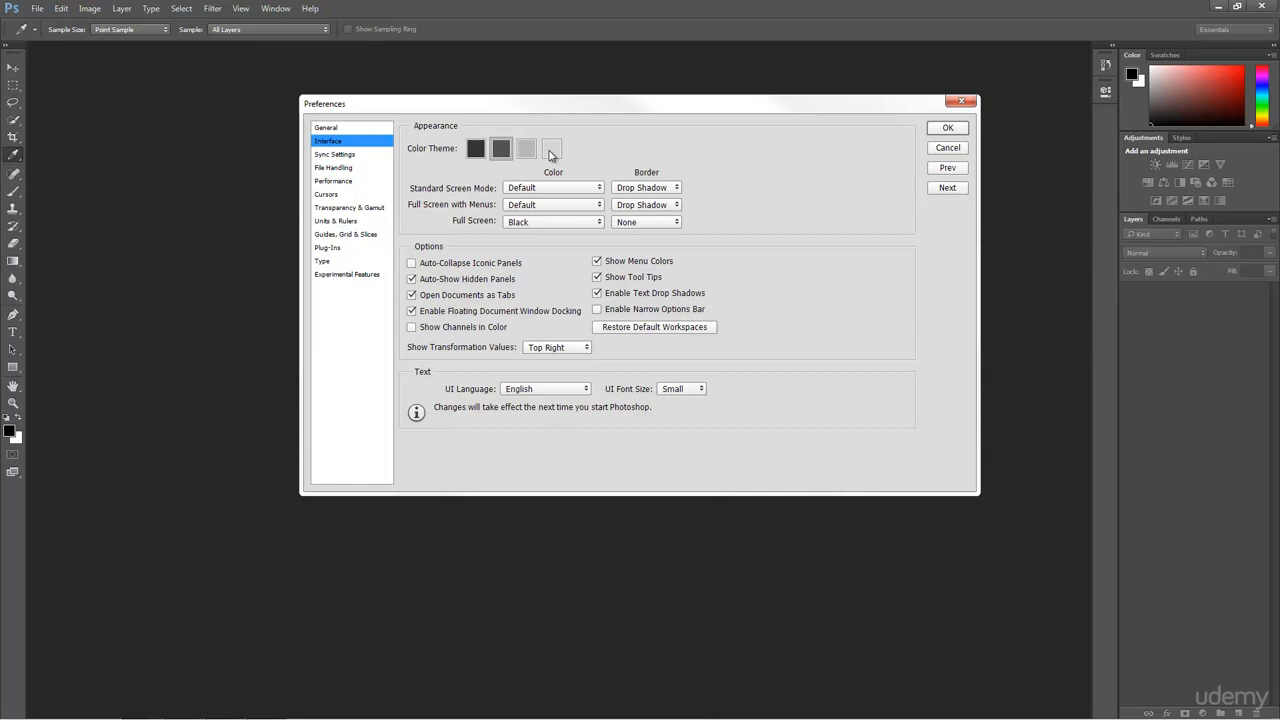
# - Apply the lightest Color Theme swatch and confirm the preferences with OK
pyautogui.click(551, 148)
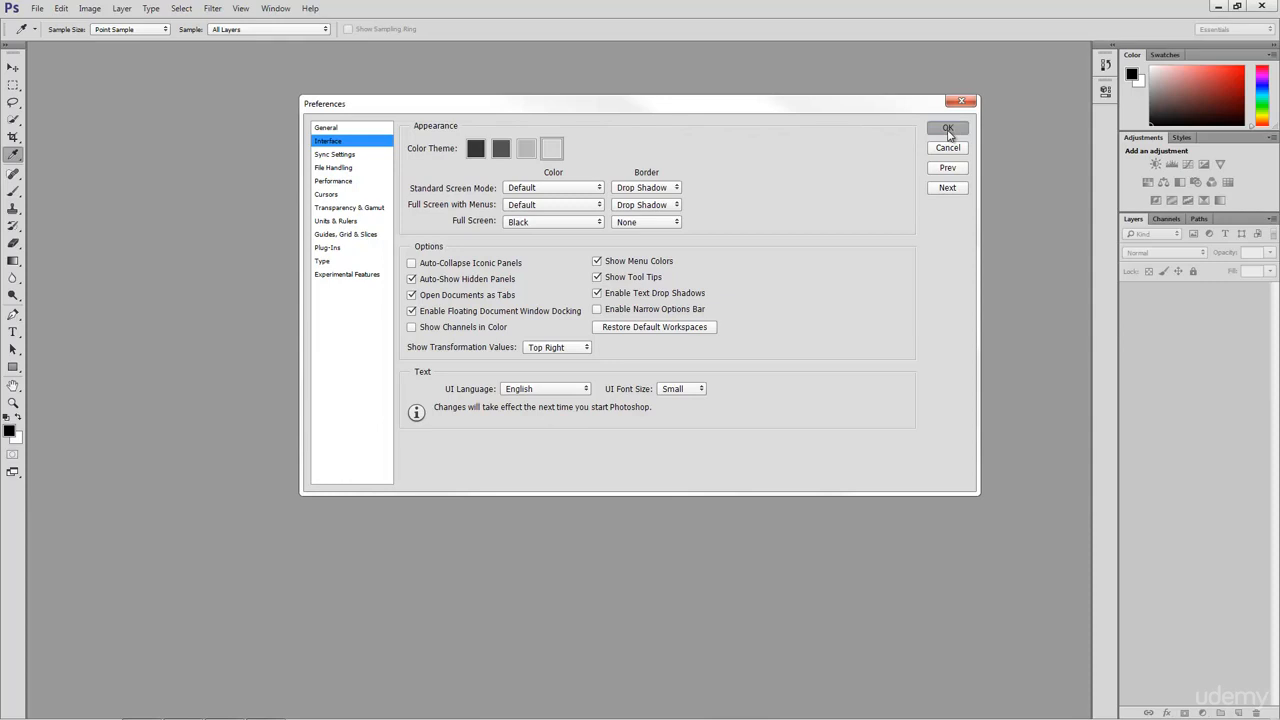
pyautogui.click(947, 128)
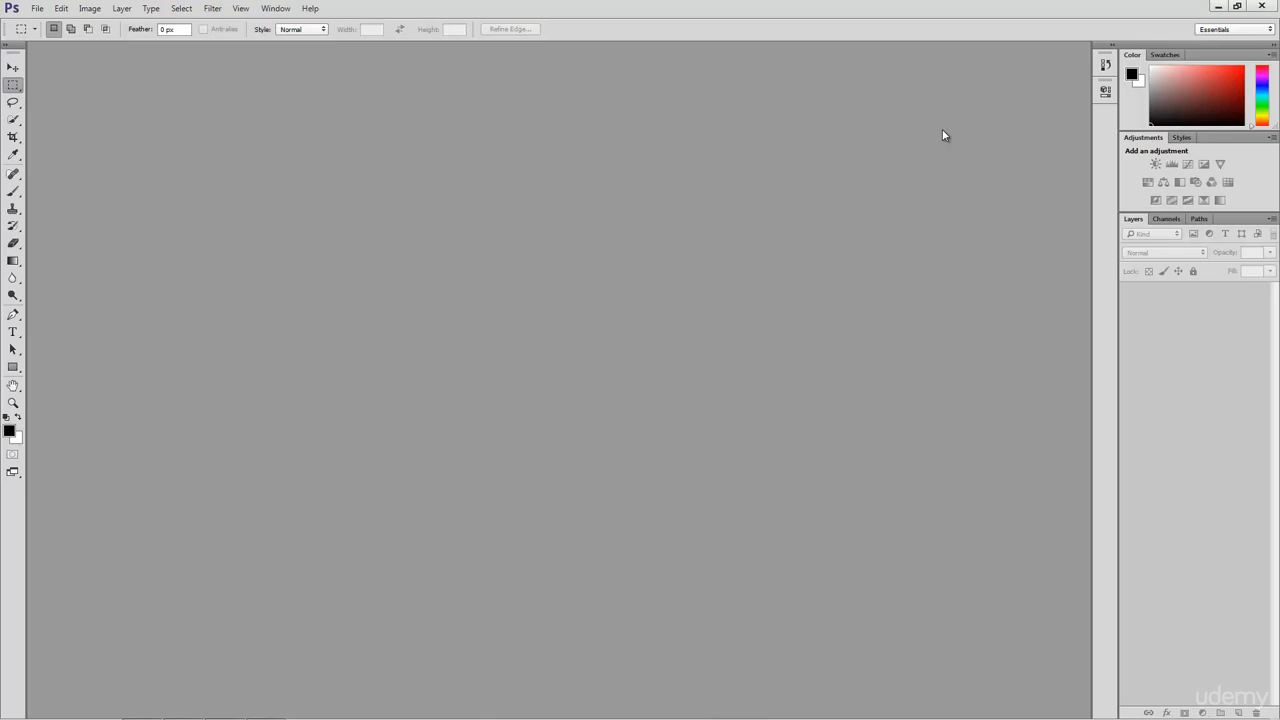
pyautogui.moveTo(313, 45)
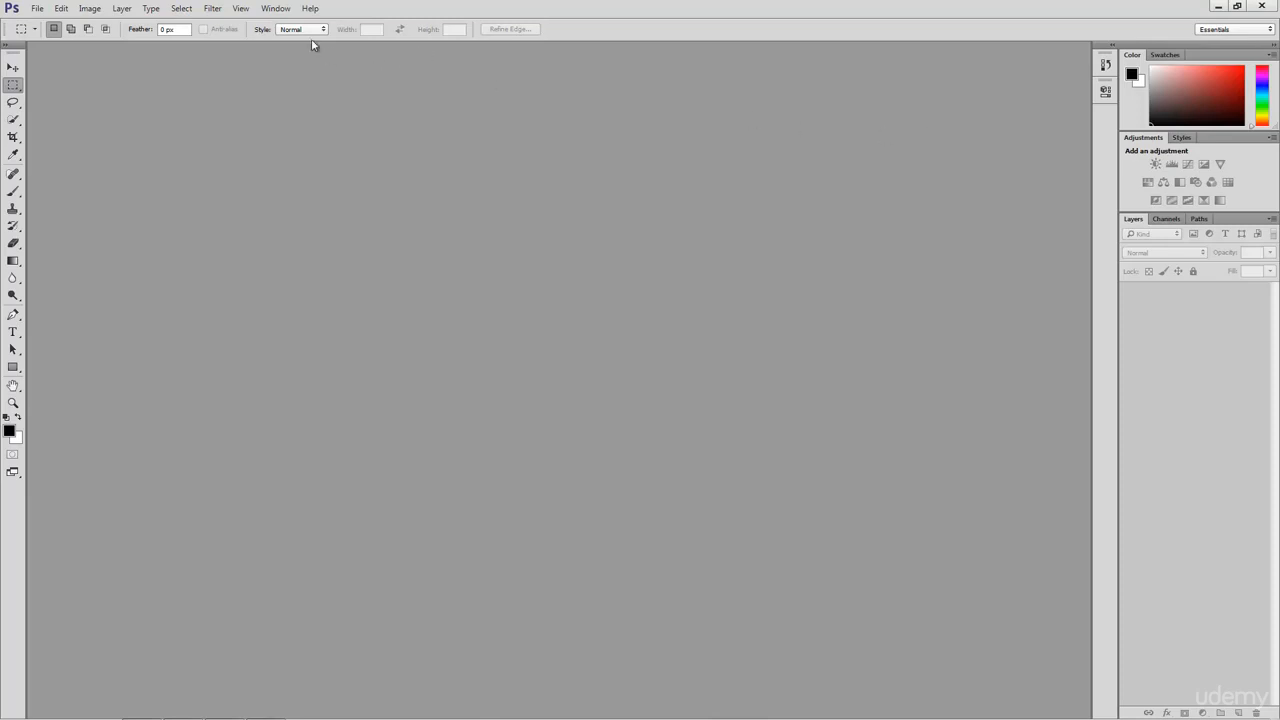
# - Switch to the Motion workspace via Window > Workspace
pyautogui.click(275, 8)
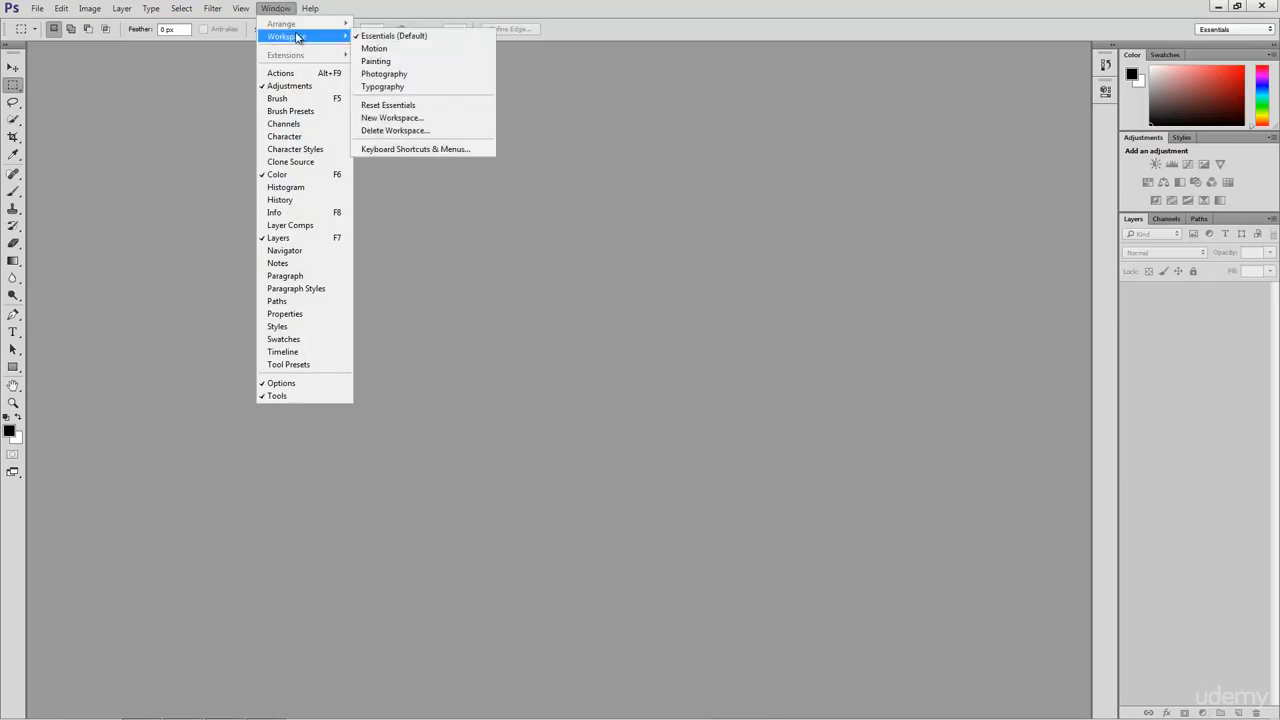
pyautogui.moveTo(378, 61)
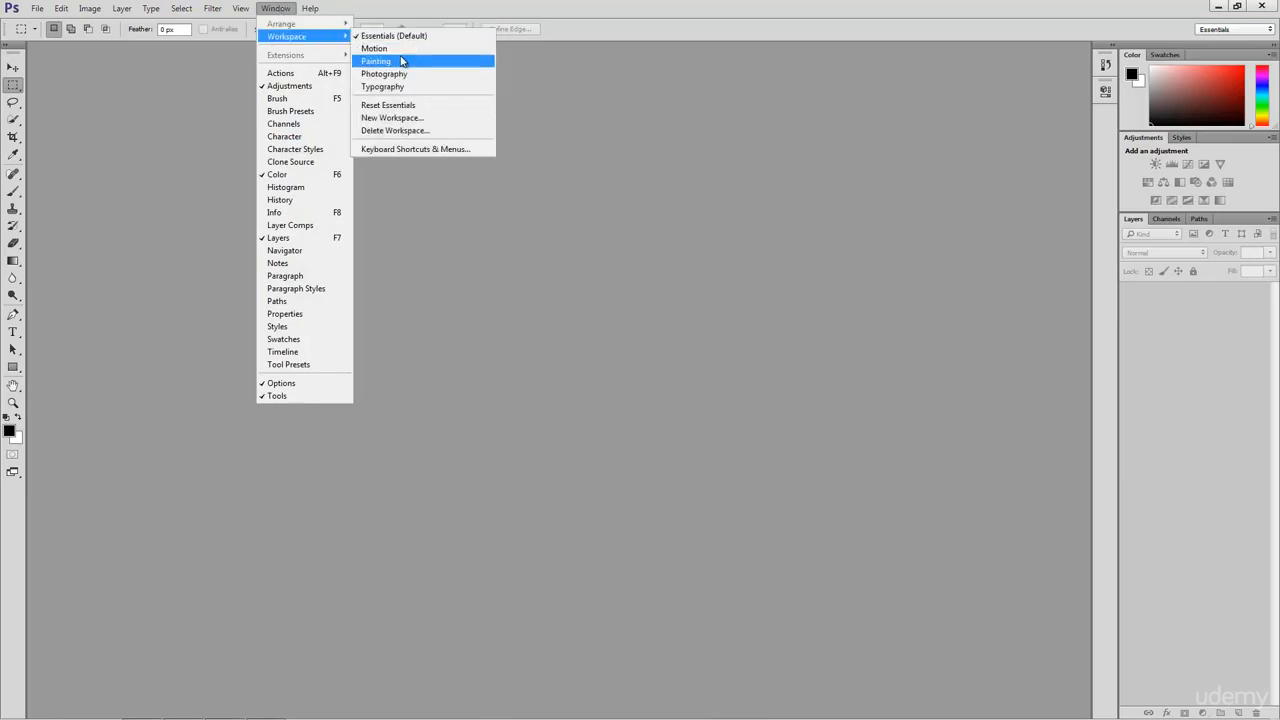
pyautogui.moveTo(374, 48)
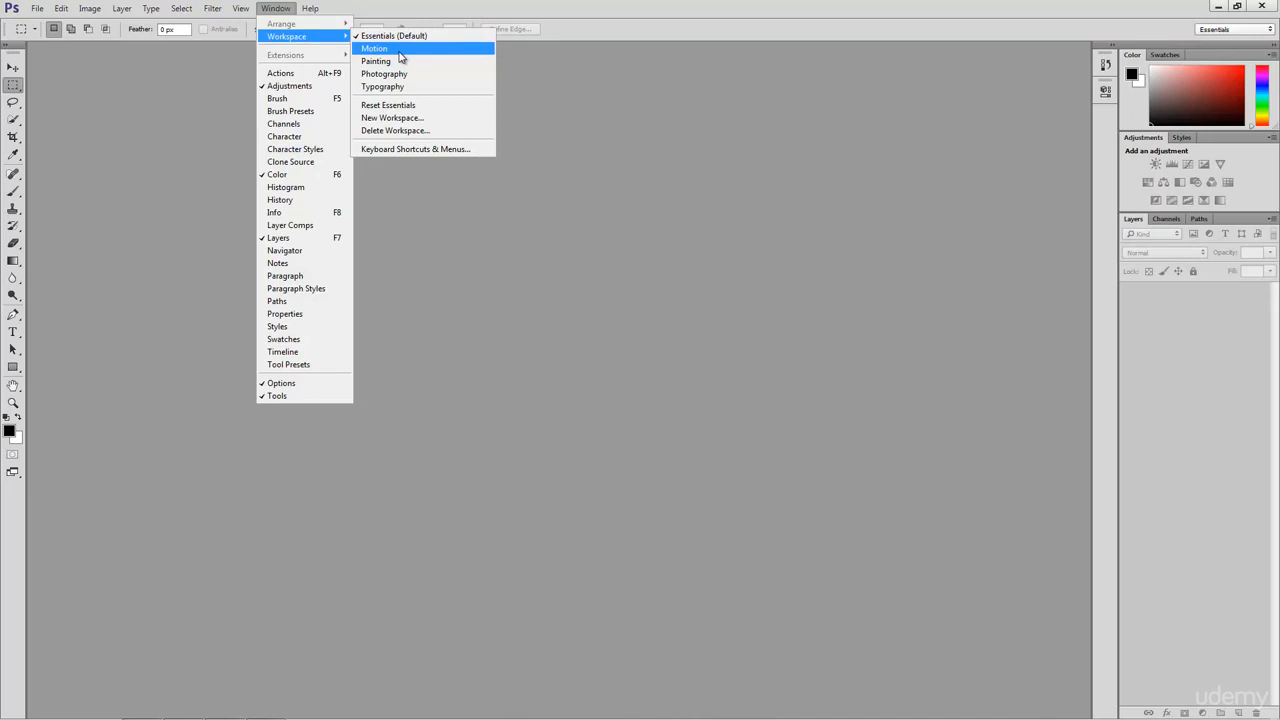
pyautogui.click(374, 48)
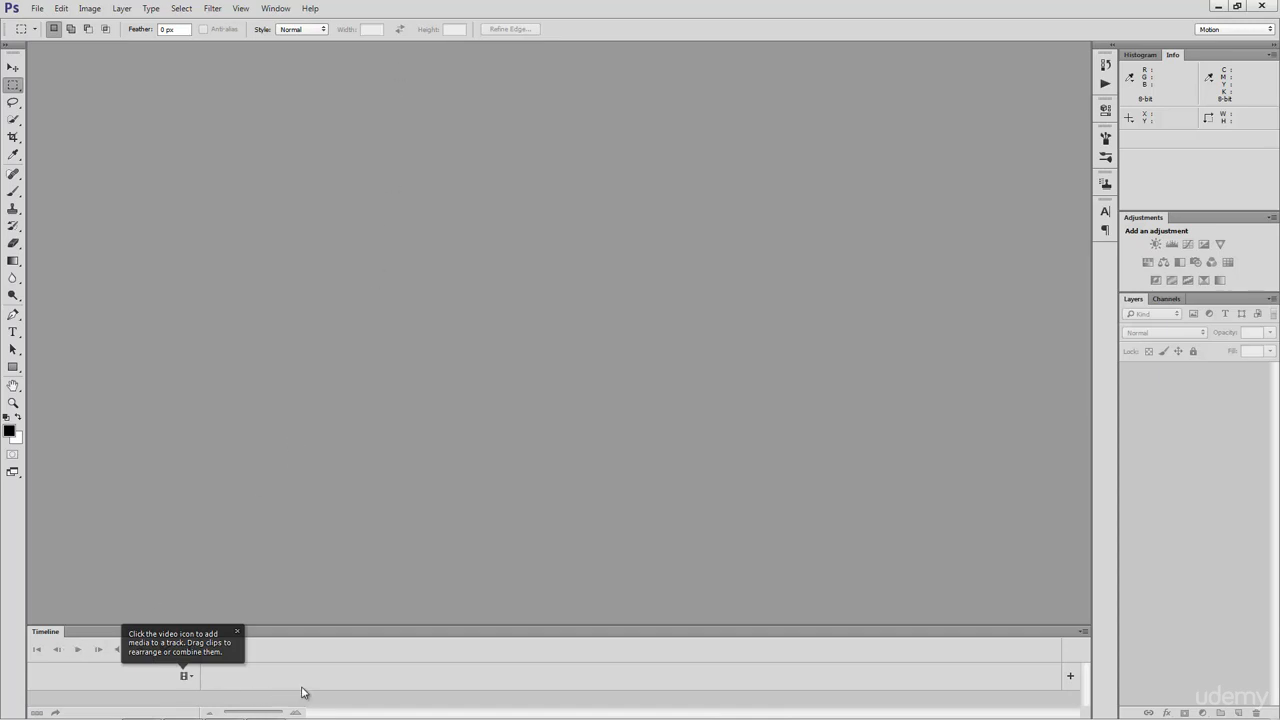
pyautogui.moveTo(615, 680)
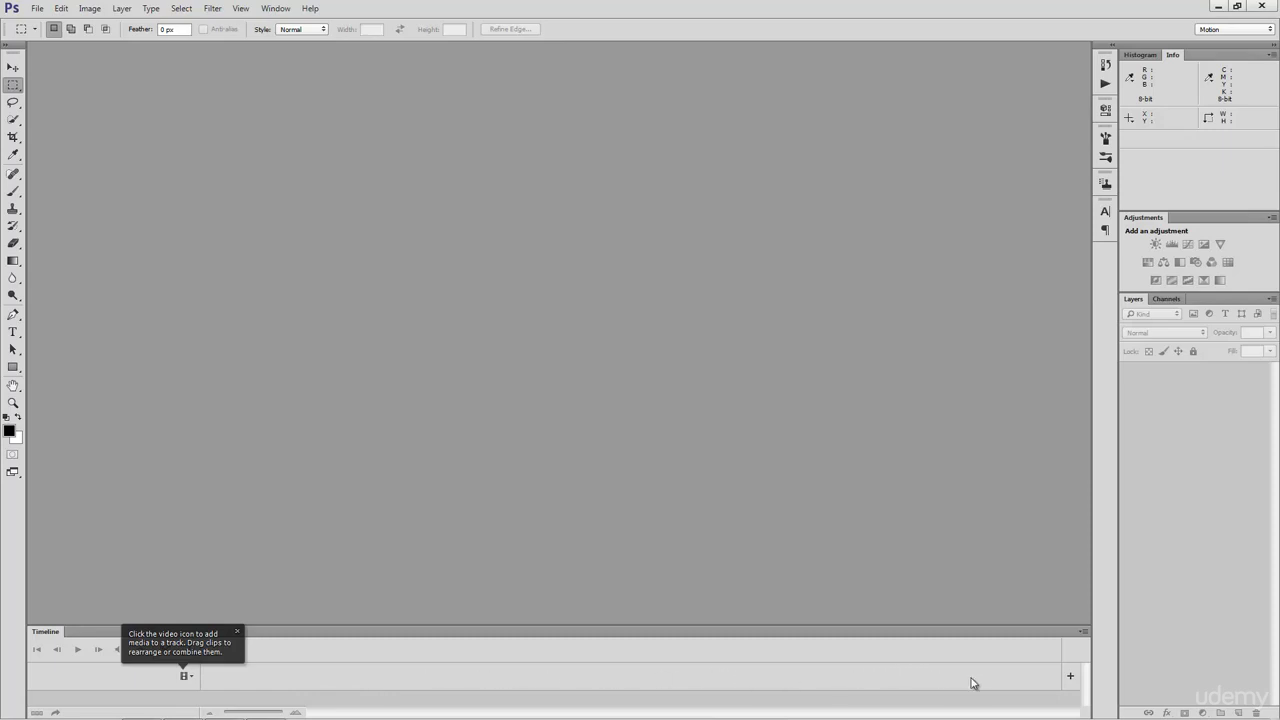
pyautogui.moveTo(974, 672)
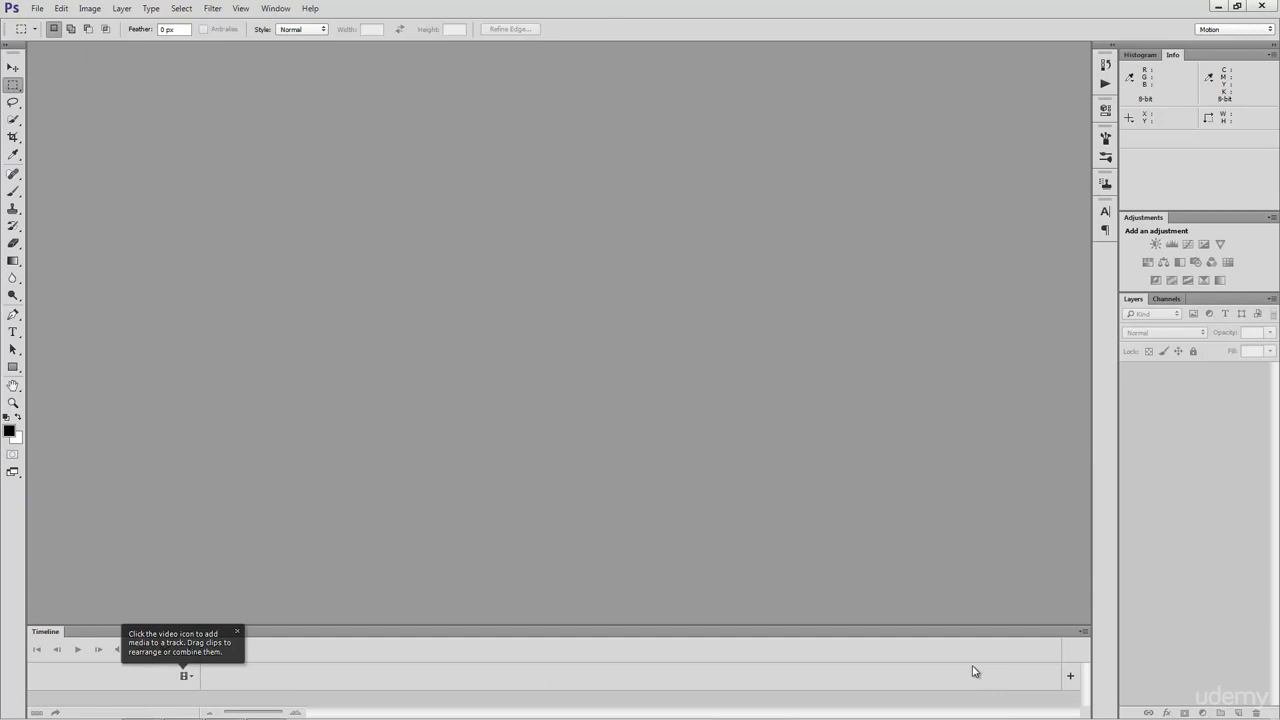
pyautogui.moveTo(960, 433)
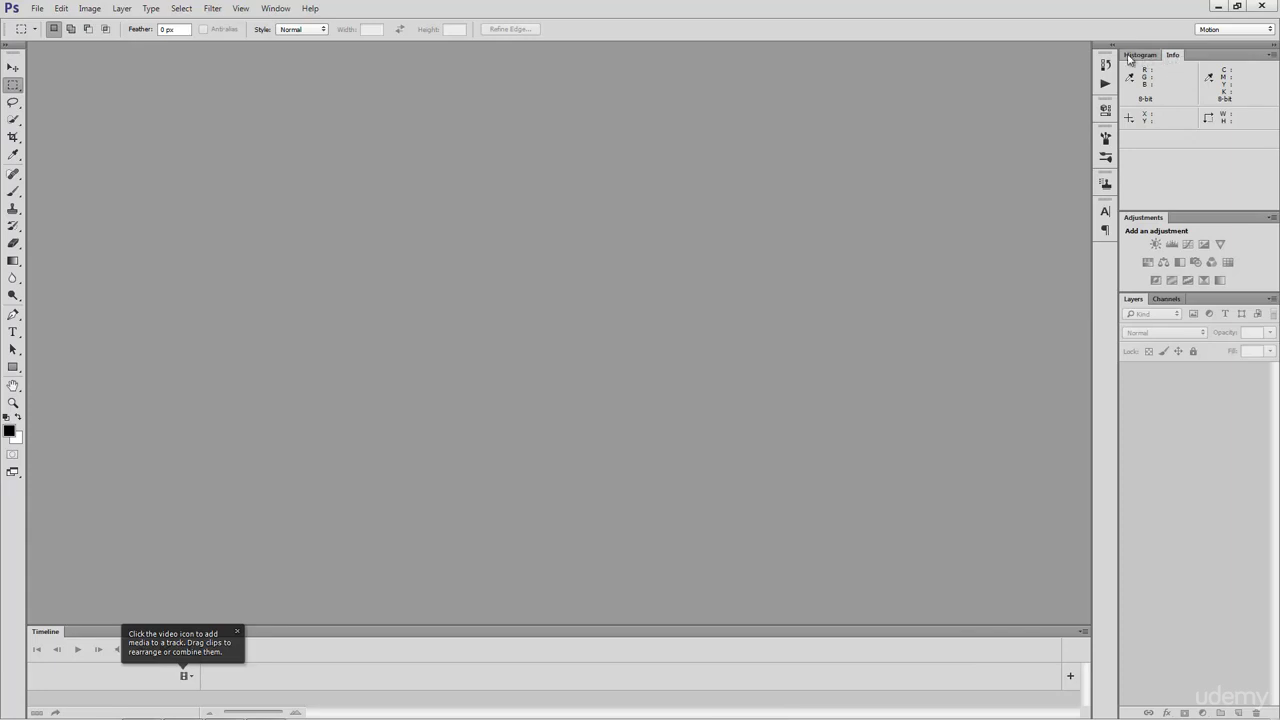
pyautogui.click(1172, 55)
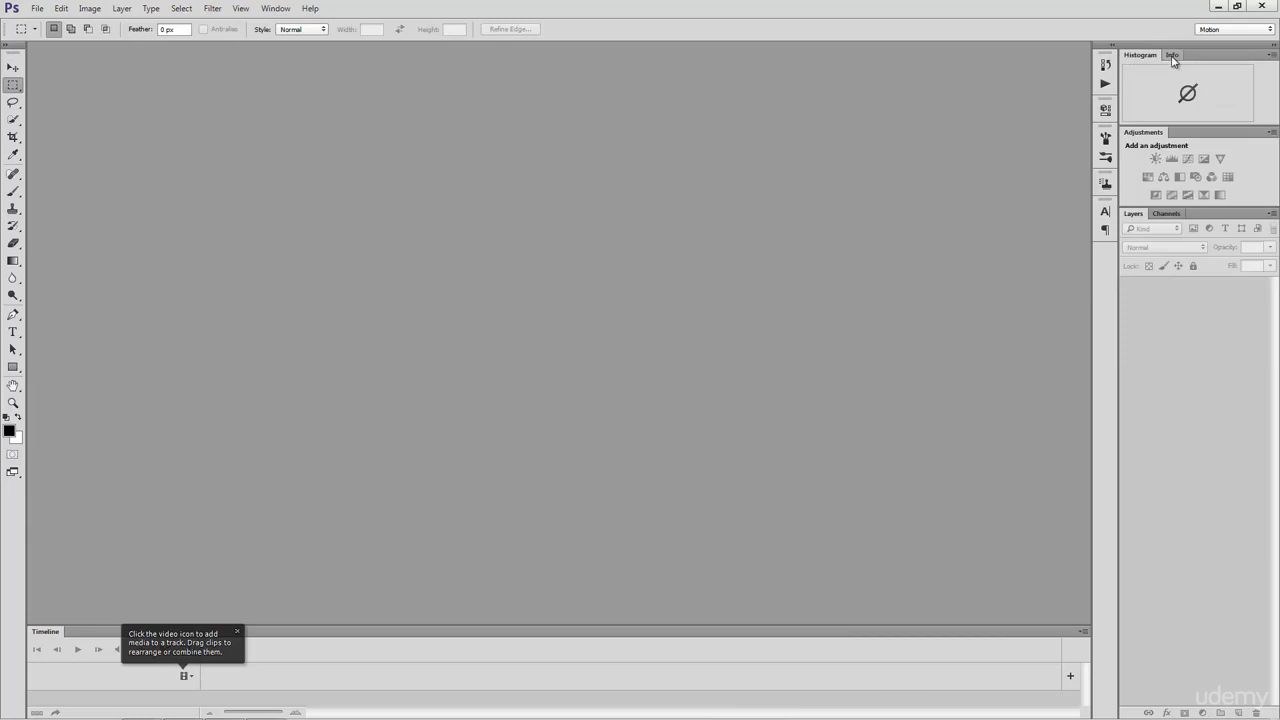
pyautogui.click(1172, 55)
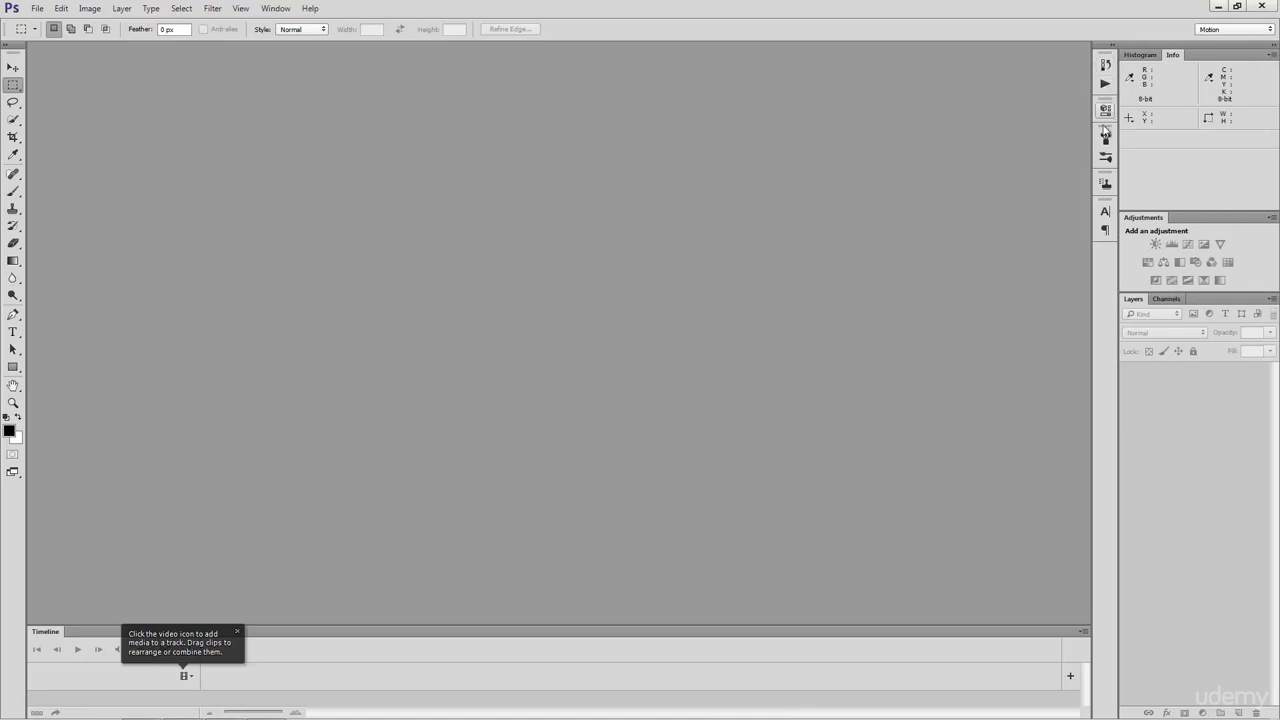
pyautogui.moveTo(1098, 232)
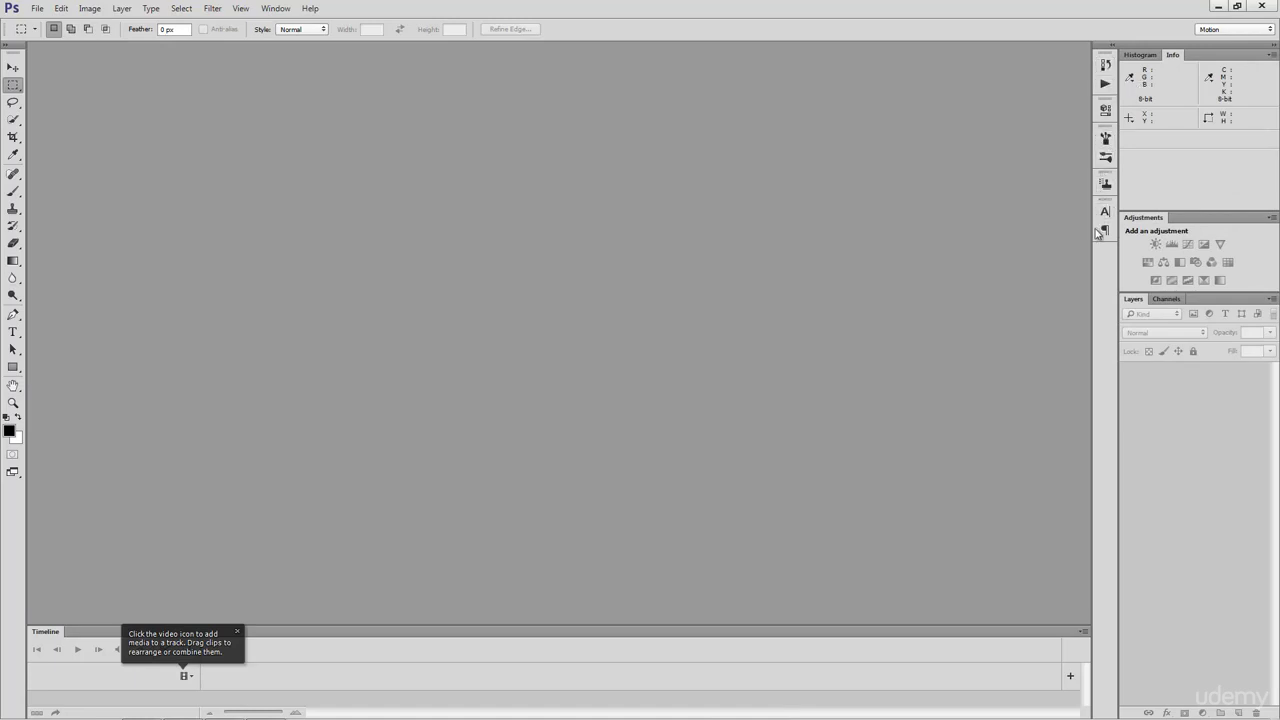
pyautogui.moveTo(1100, 252)
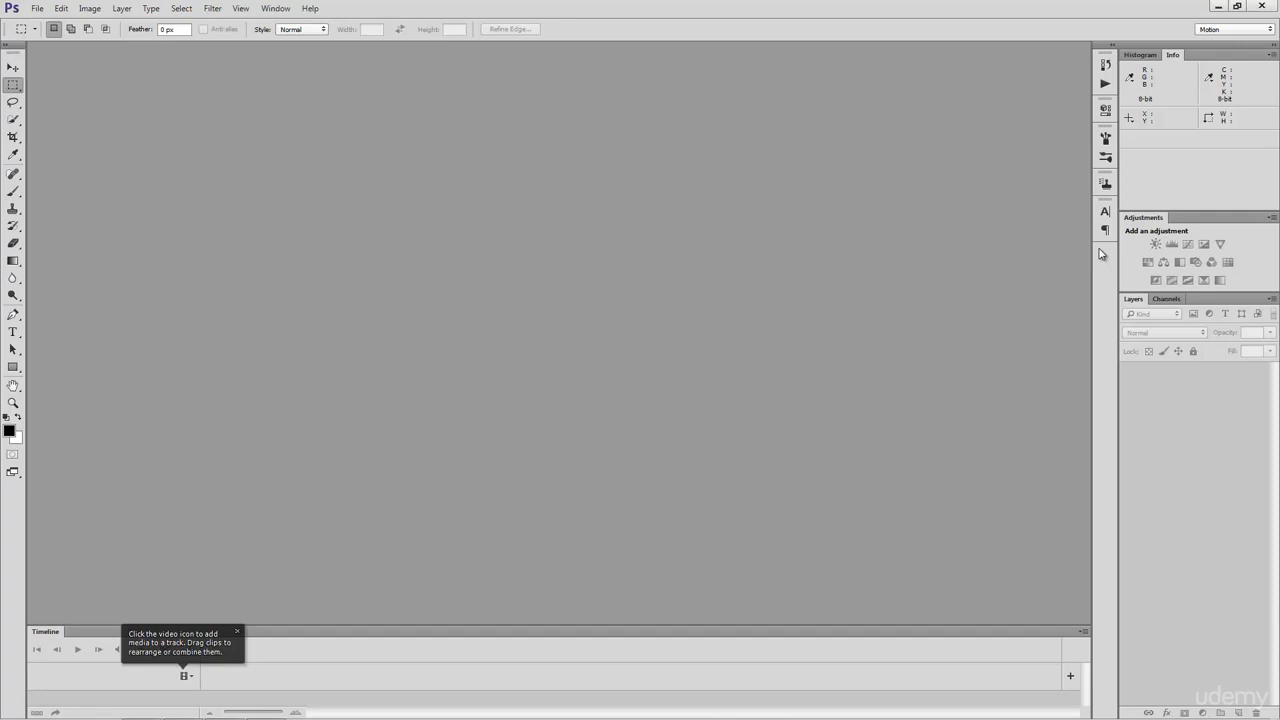
pyautogui.click(275, 8)
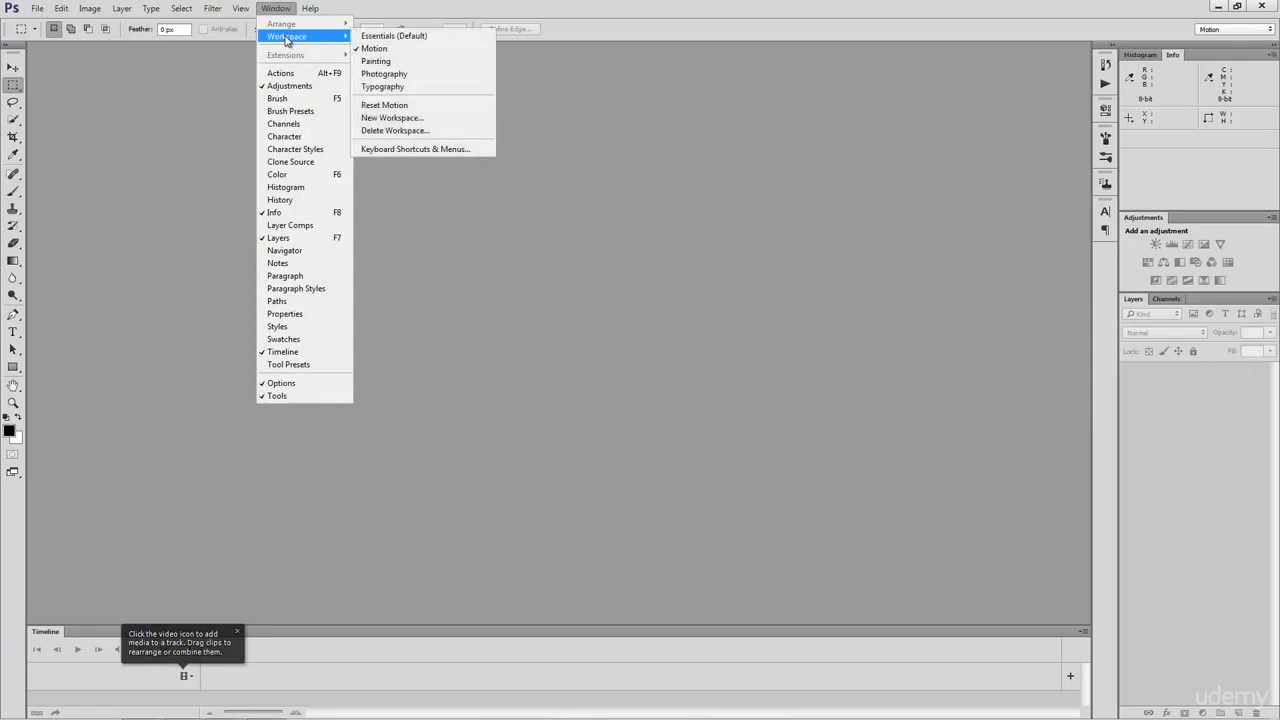
pyautogui.moveTo(380, 48)
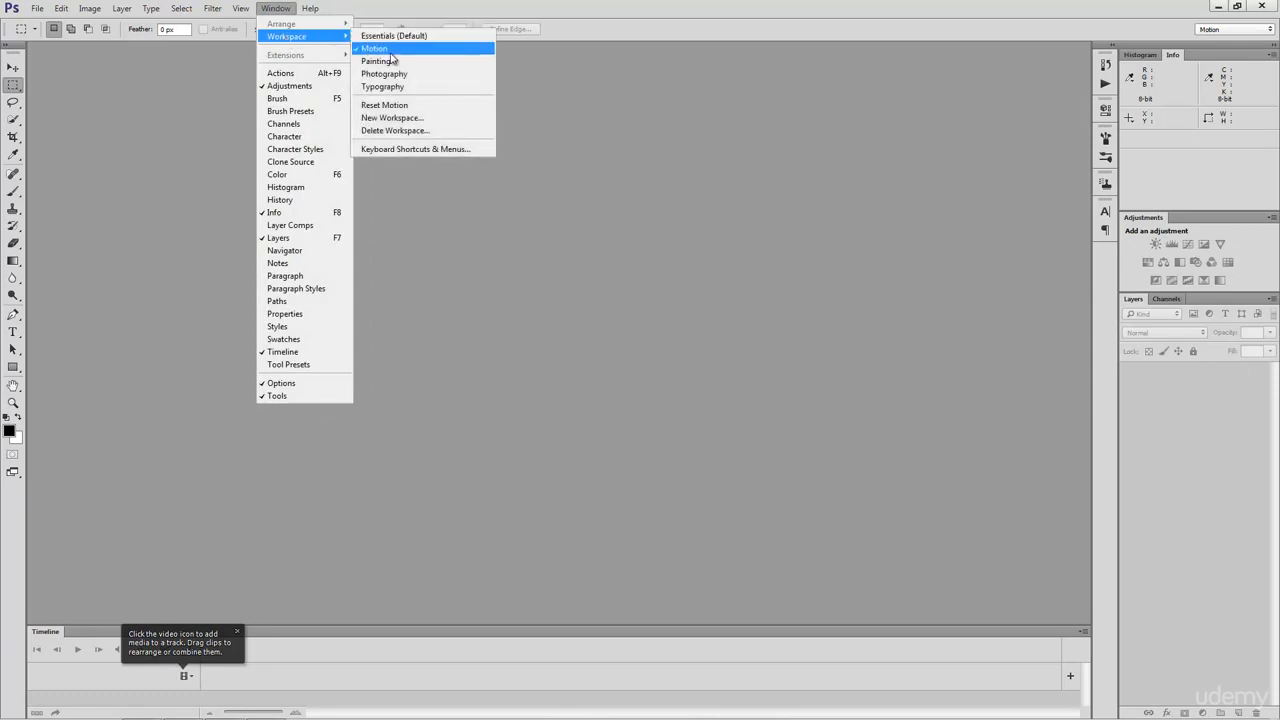
pyautogui.click(378, 61)
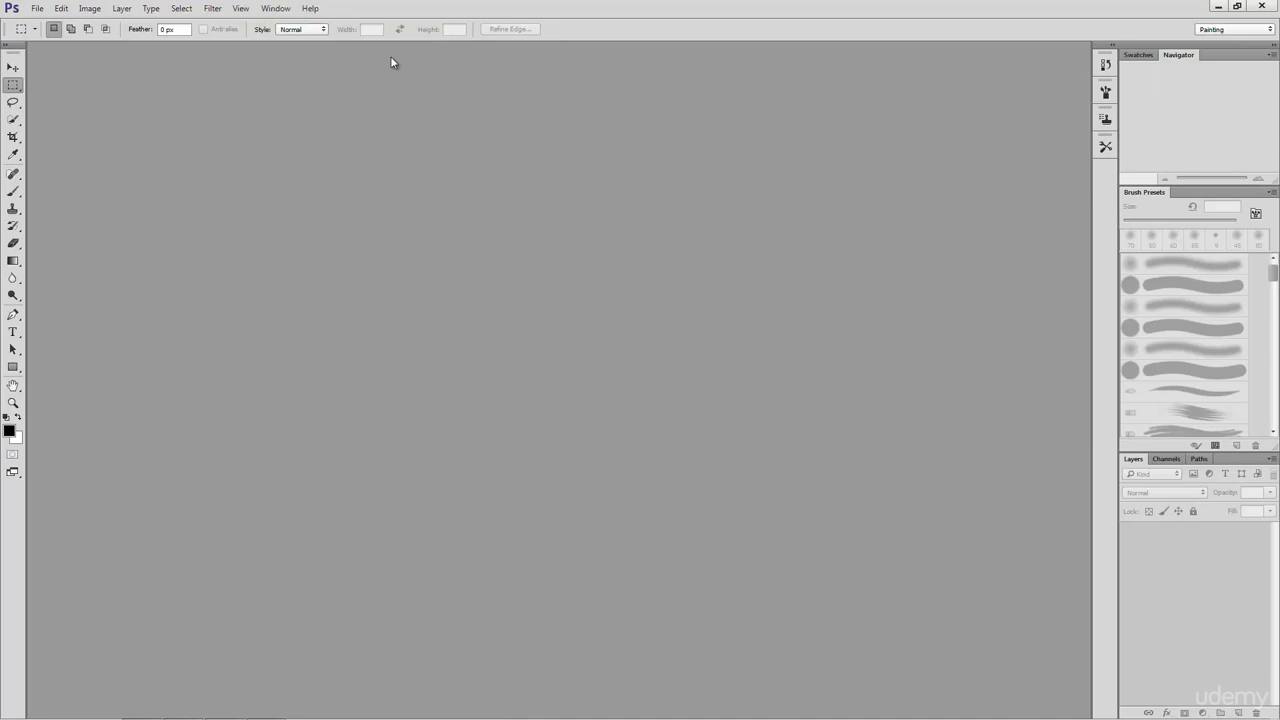
pyautogui.moveTo(1067, 80)
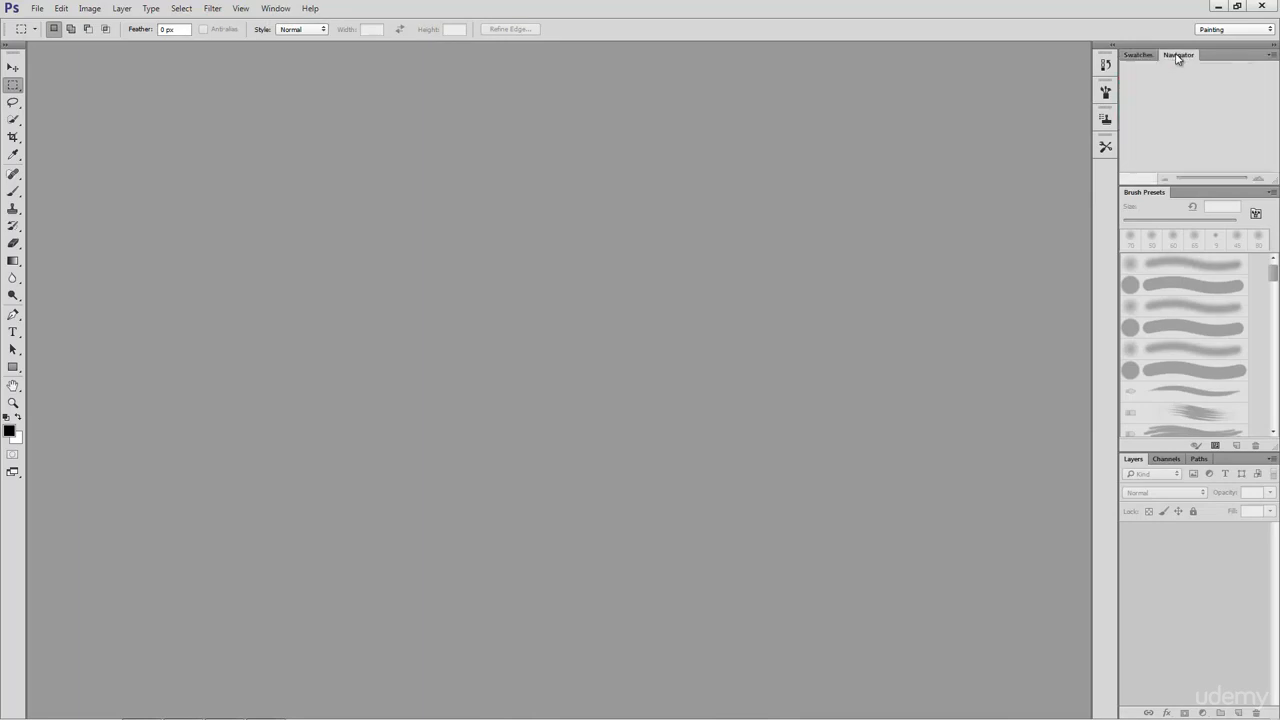
pyautogui.moveTo(1220, 232)
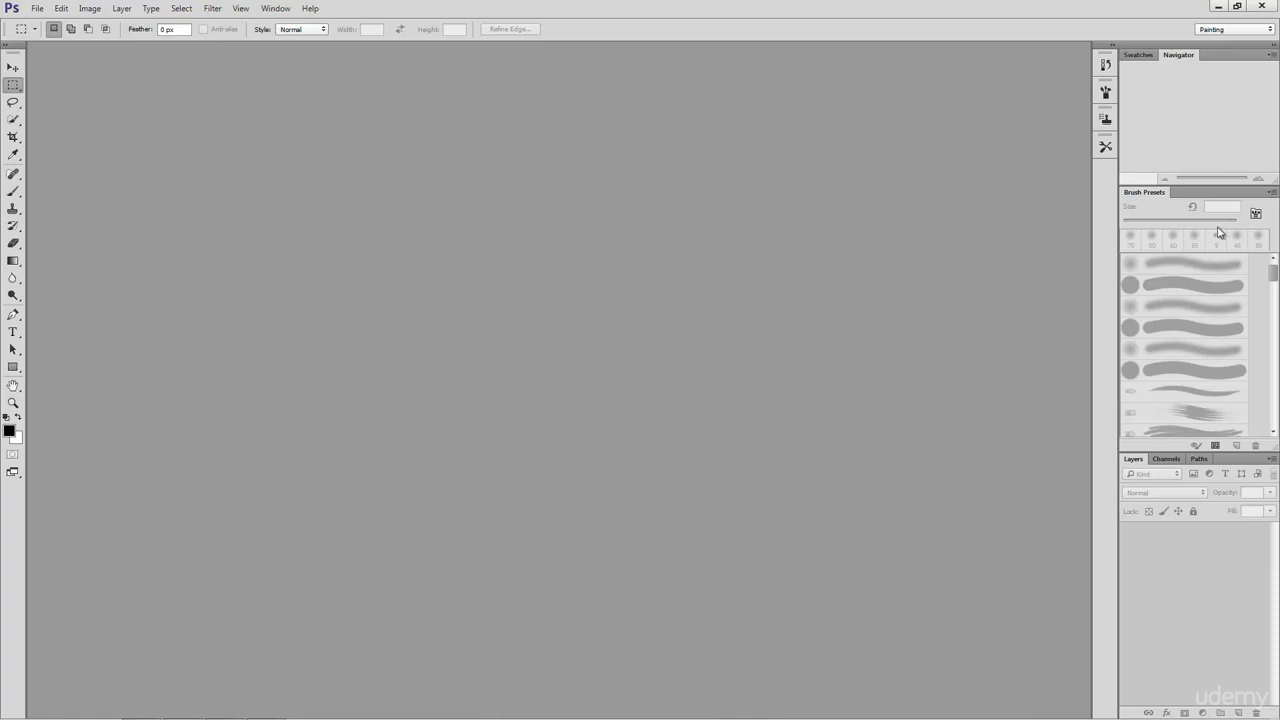
pyautogui.moveTo(1186, 232)
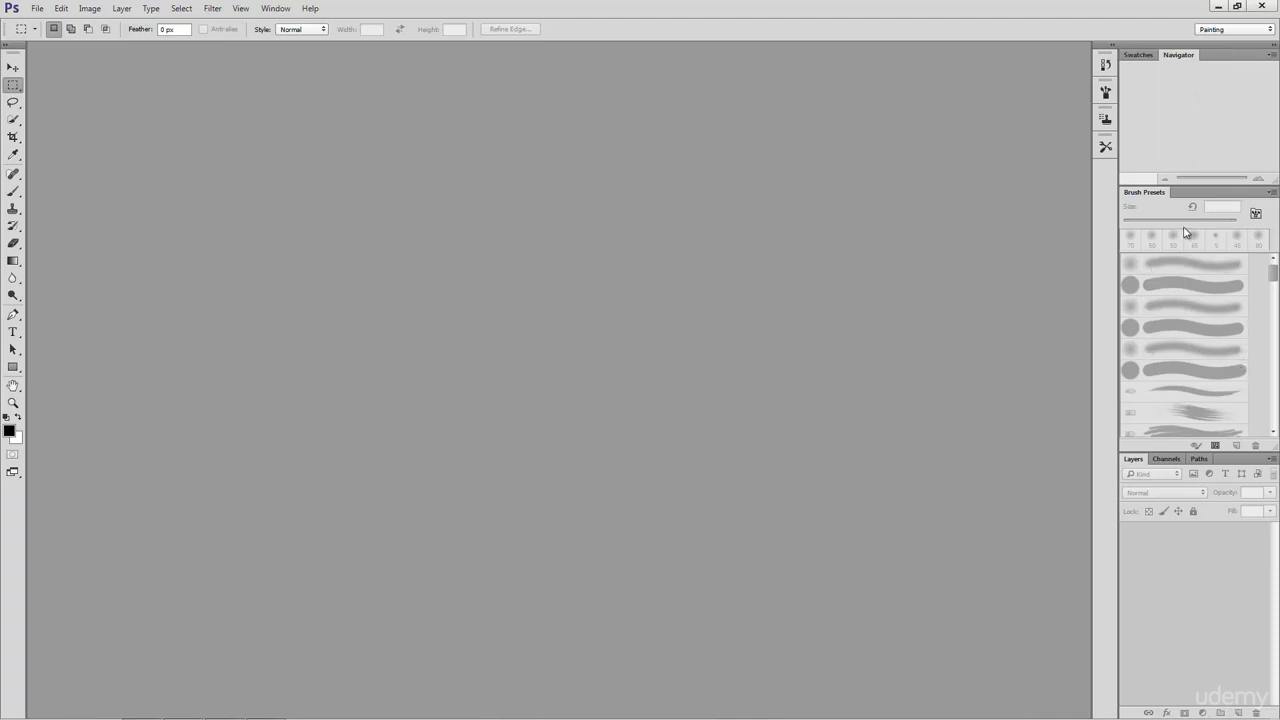
pyautogui.moveTo(1229, 228)
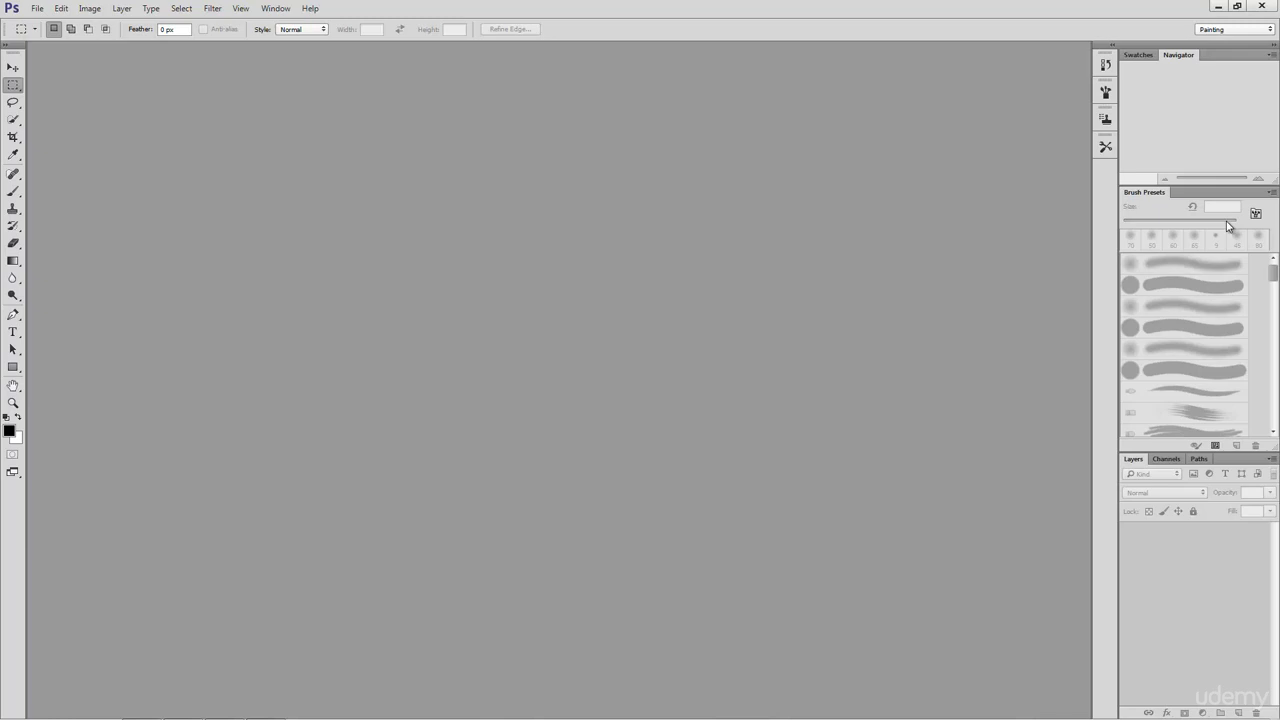
pyautogui.moveTo(1218, 77)
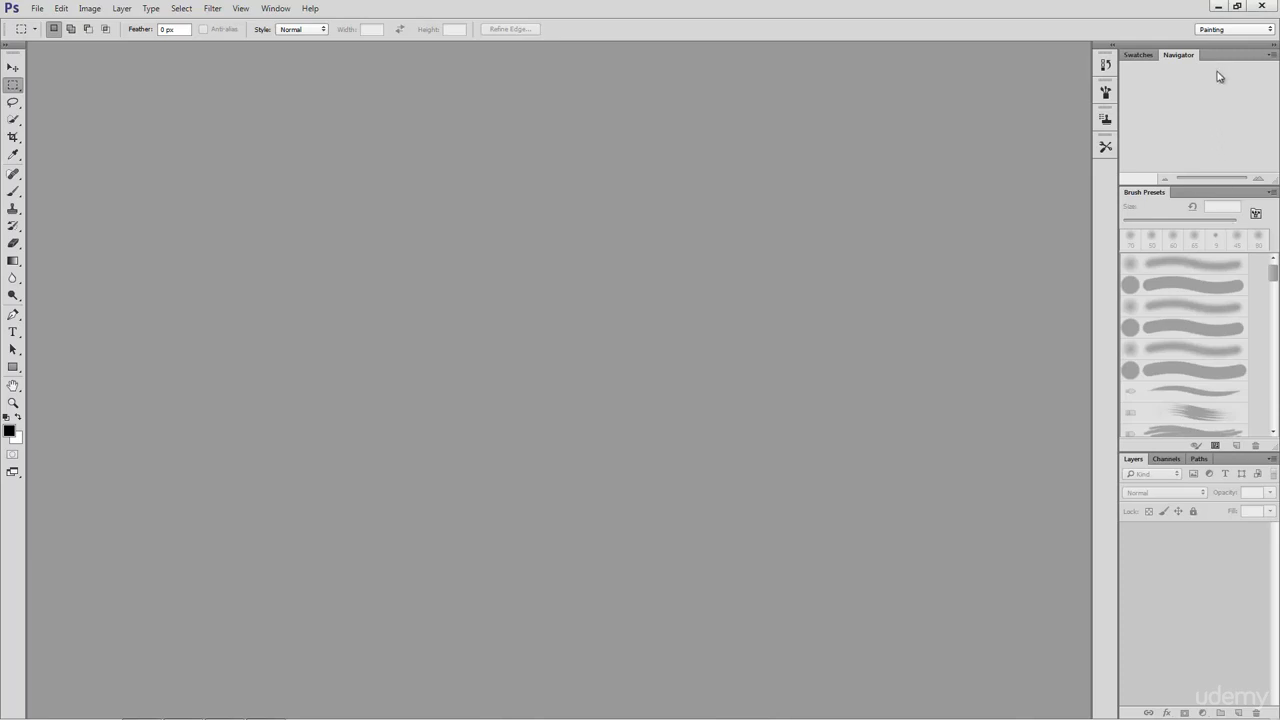
pyautogui.moveTo(1220, 22)
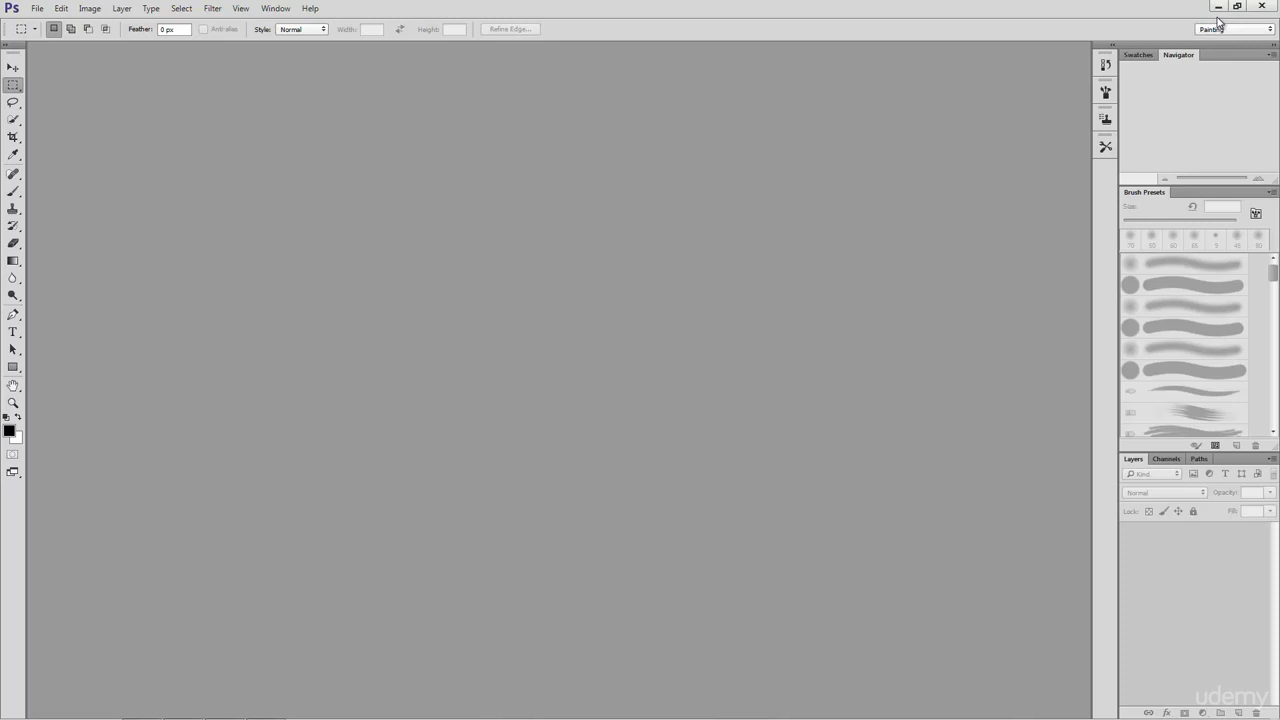
# - Choose Essentials from the top-right workspace switcher
pyautogui.click(1235, 28)
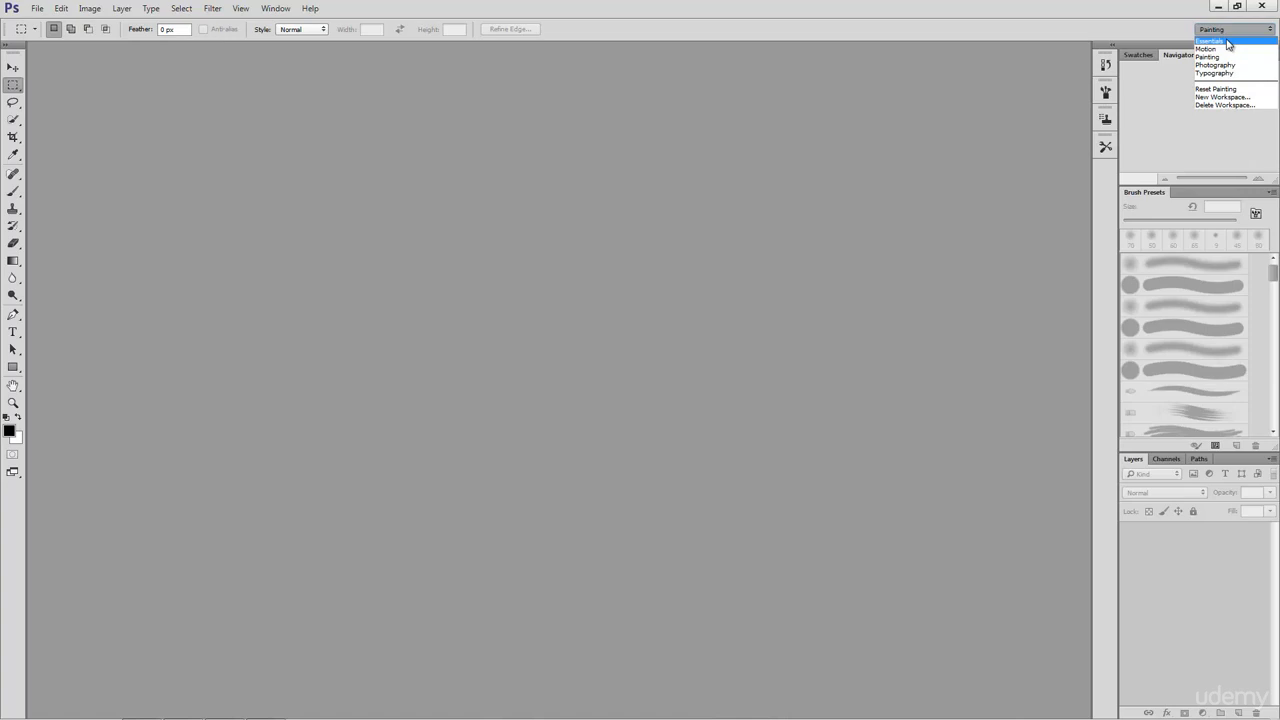
pyautogui.click(1208, 40)
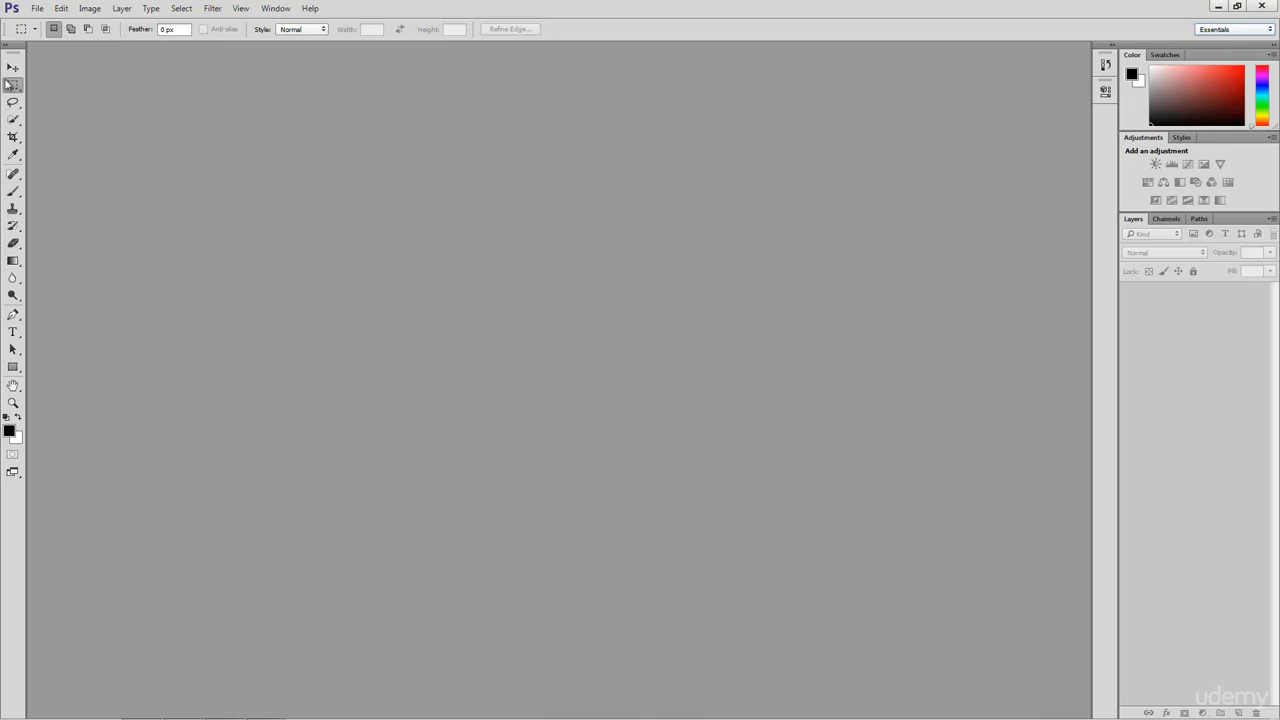
# - Float the Tools panel and dock the Layers panel group on the left edge
pyautogui.click(13, 52)
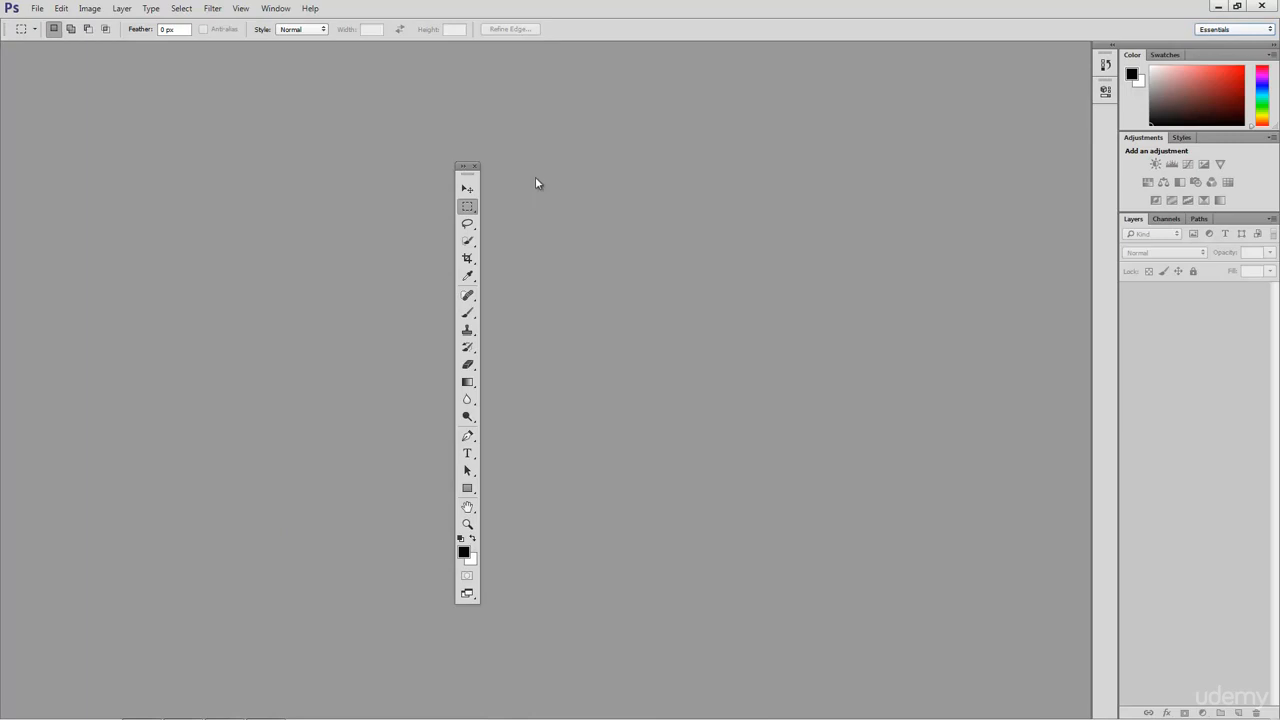
pyautogui.moveTo(903, 203)
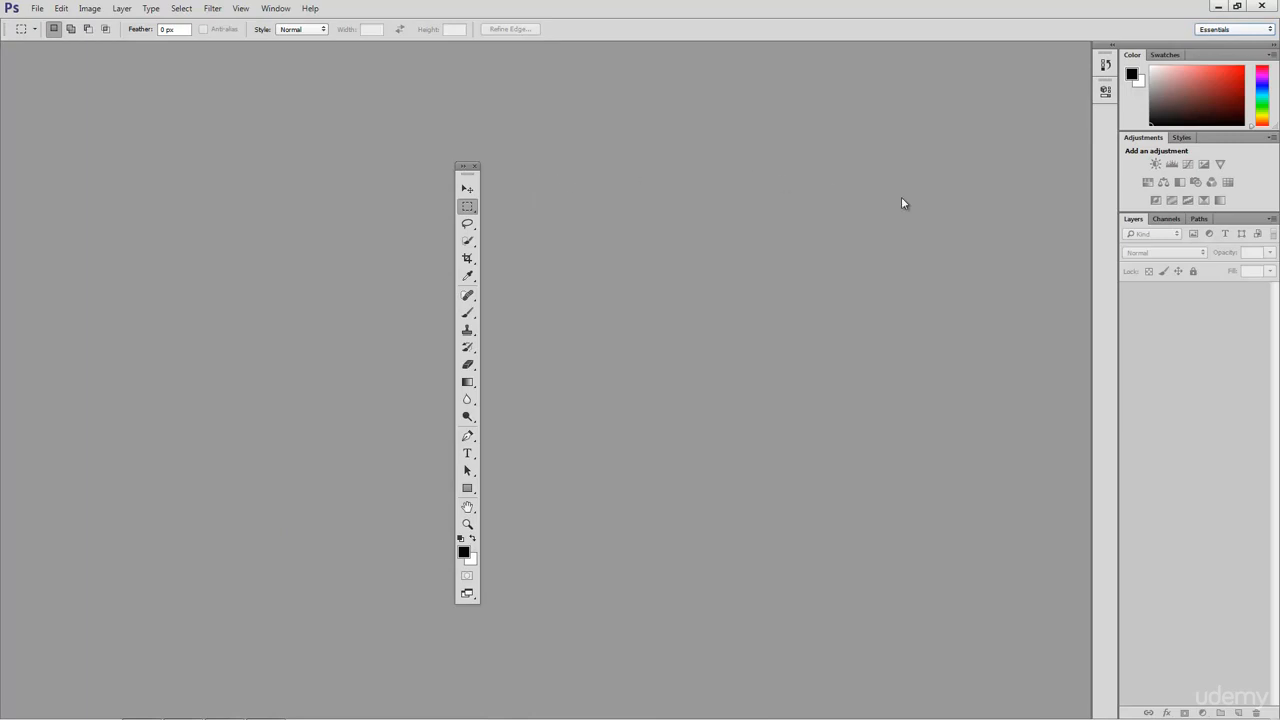
pyautogui.moveTo(1240, 225)
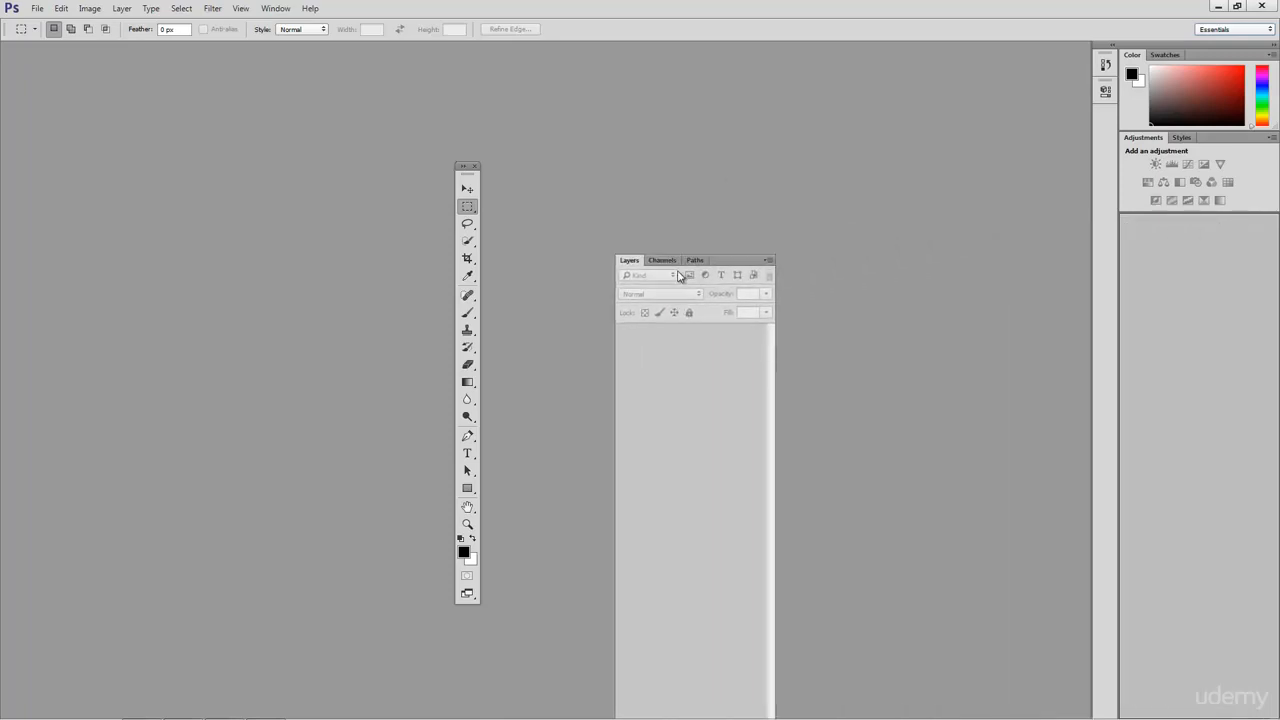
pyautogui.moveTo(695, 260); pyautogui.dragTo(130, 287)
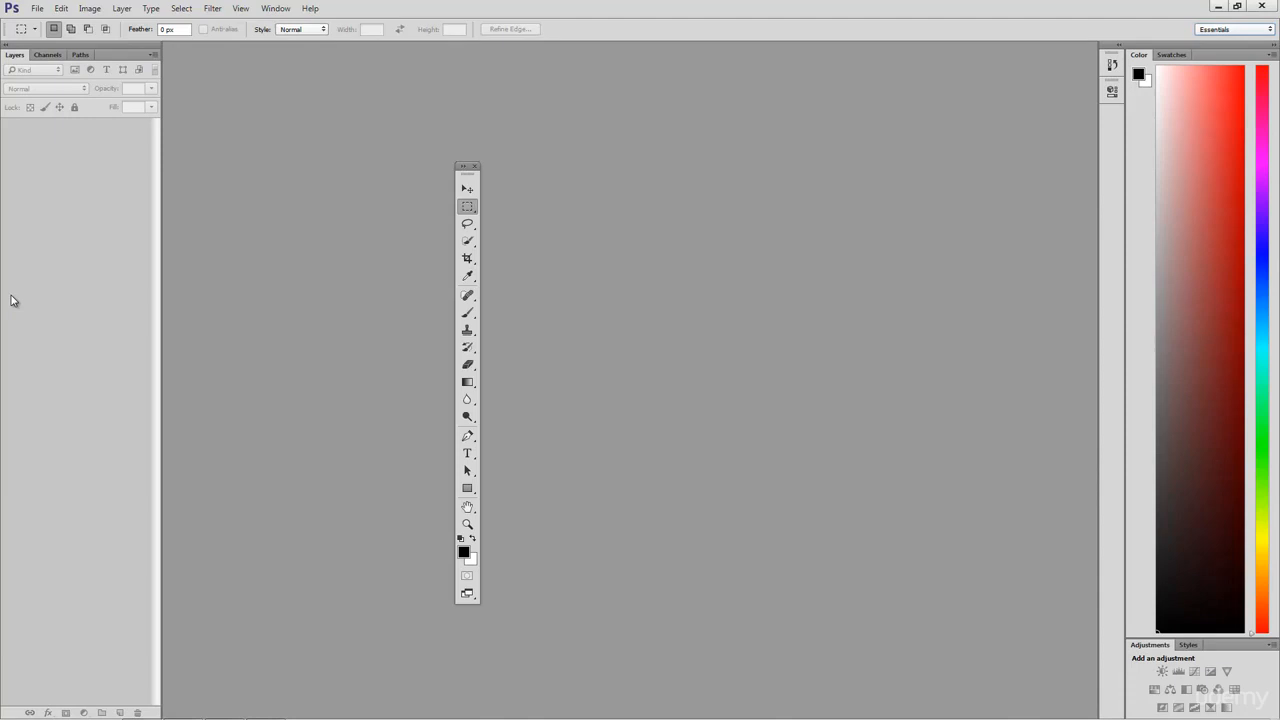
pyautogui.moveTo(307, 263)
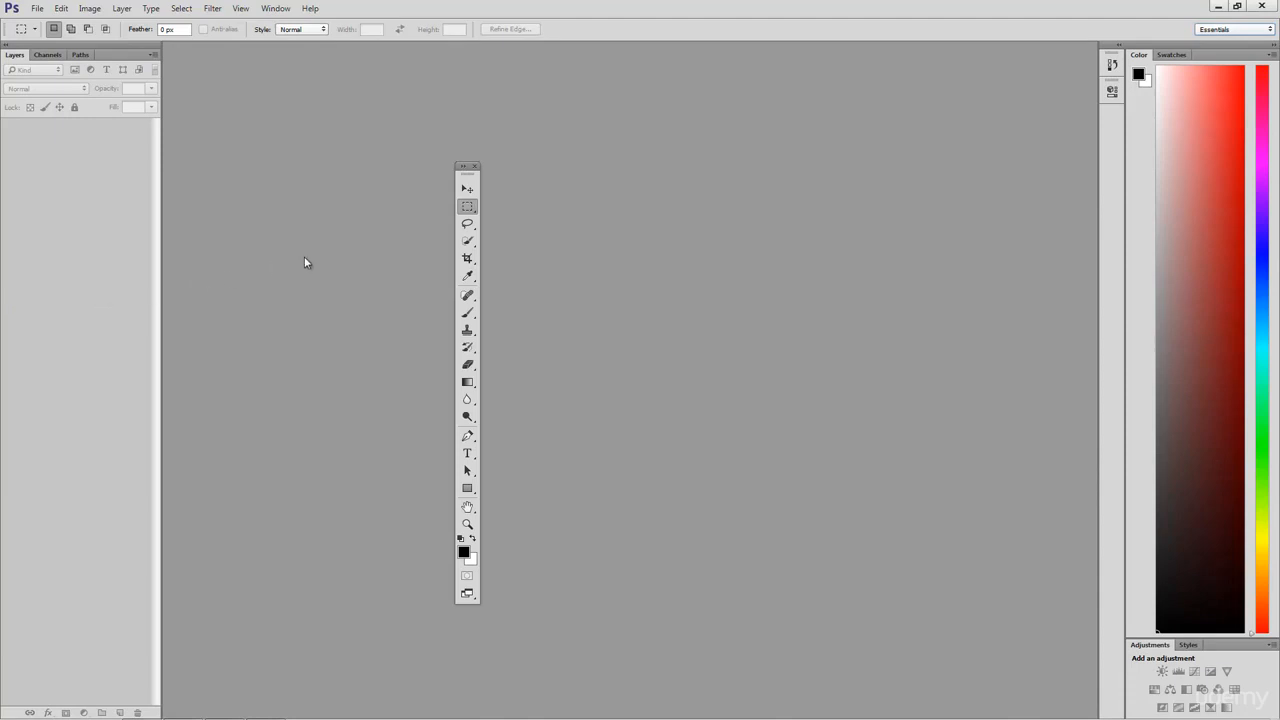
pyautogui.moveTo(1232, 63)
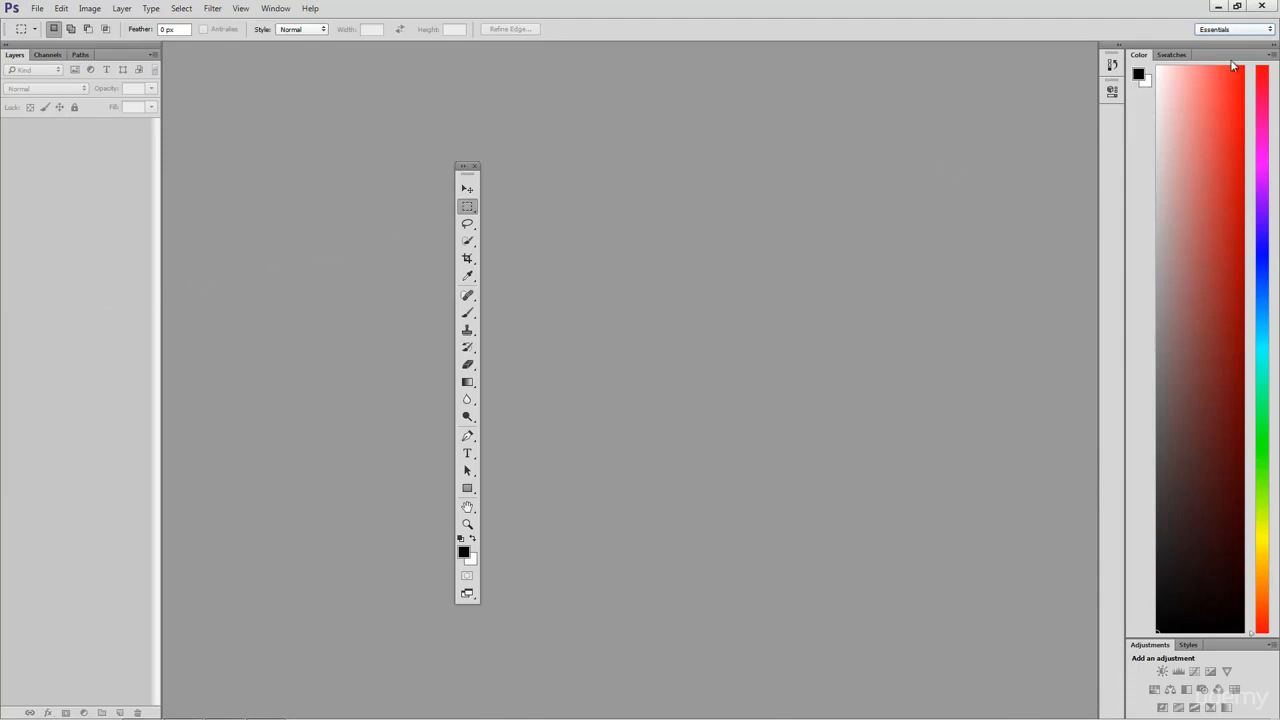
# - Save the current layout as a workspace named 'New Workspace'
pyautogui.click(1235, 28)
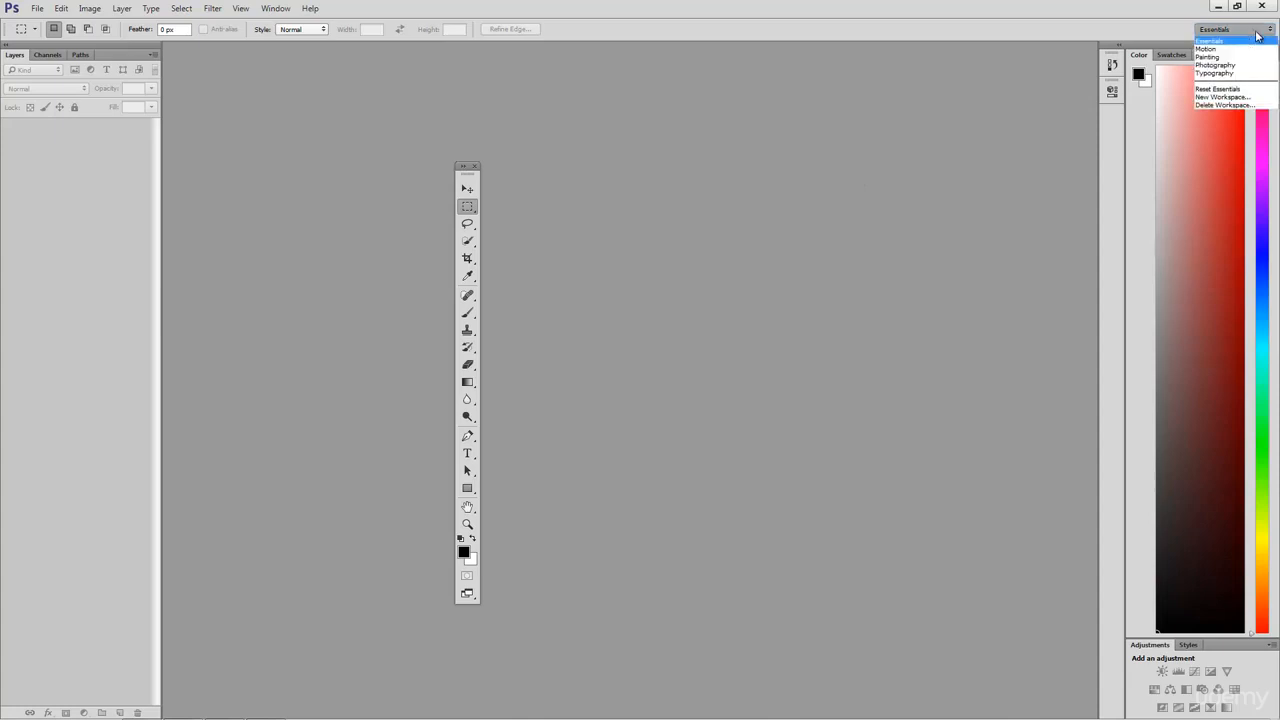
pyautogui.moveTo(1247, 65)
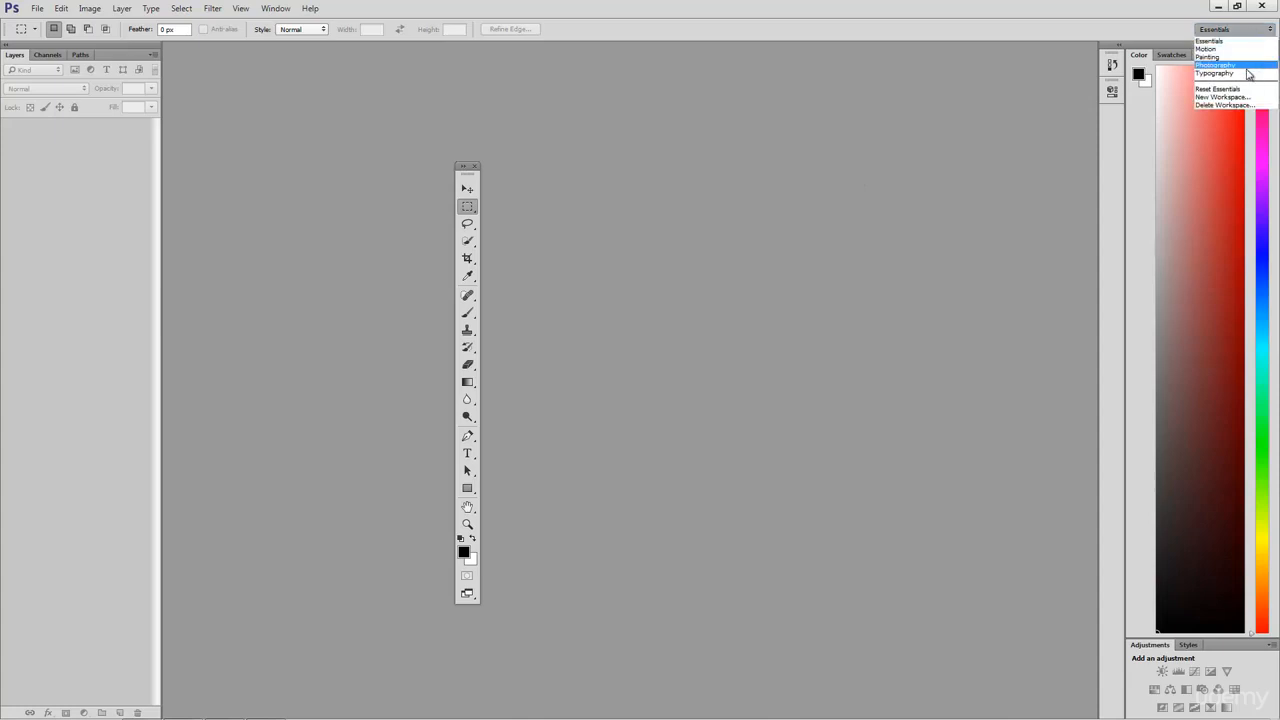
pyautogui.moveTo(1240, 97)
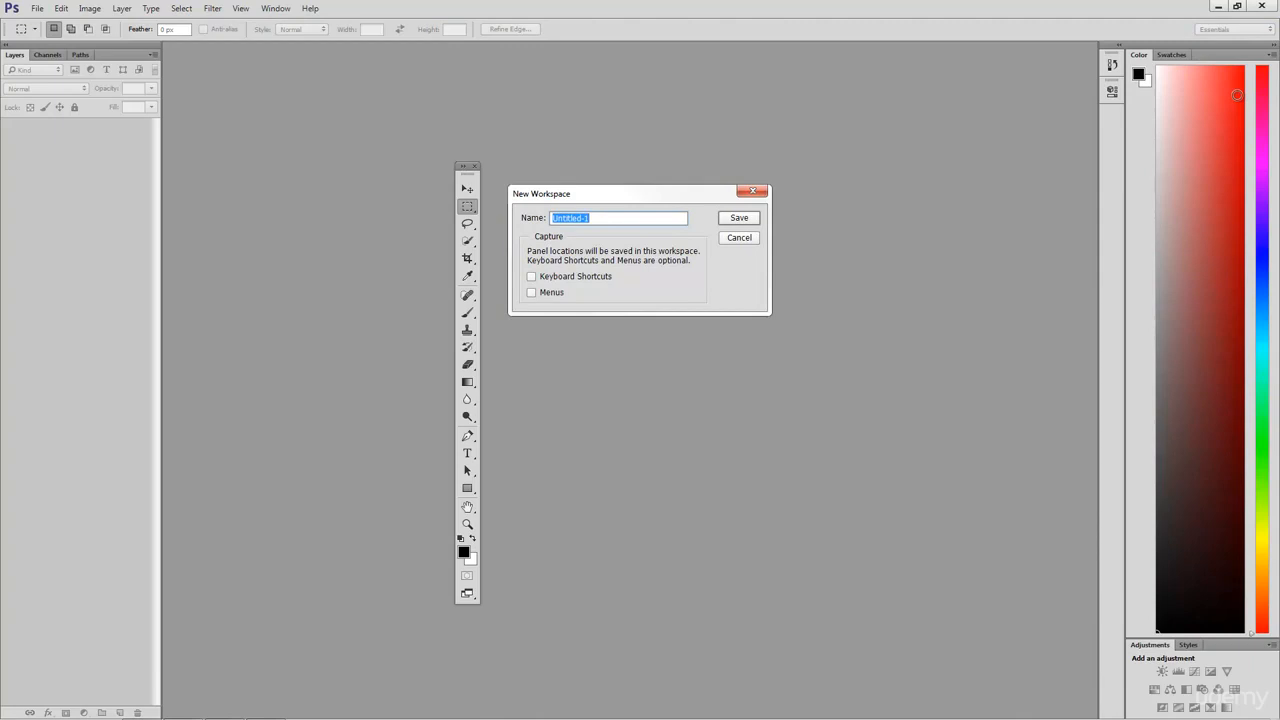
pyautogui.write('New Wor')
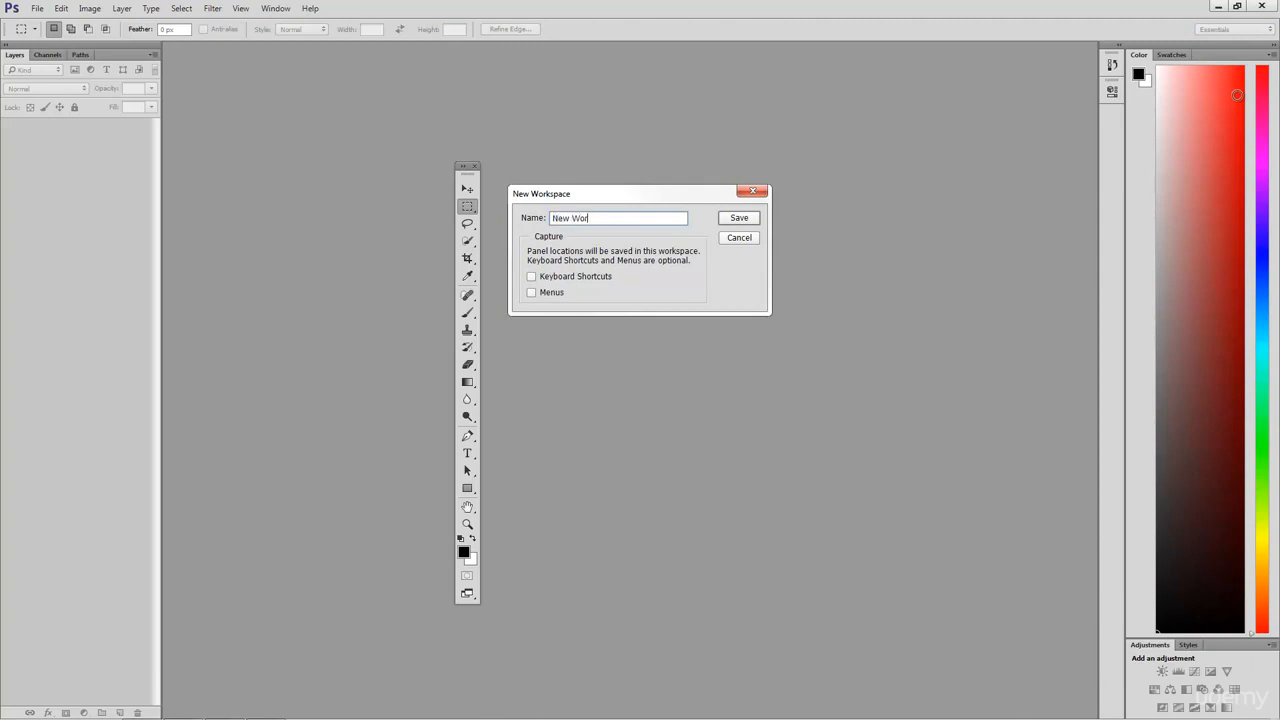
pyautogui.write('kspace')
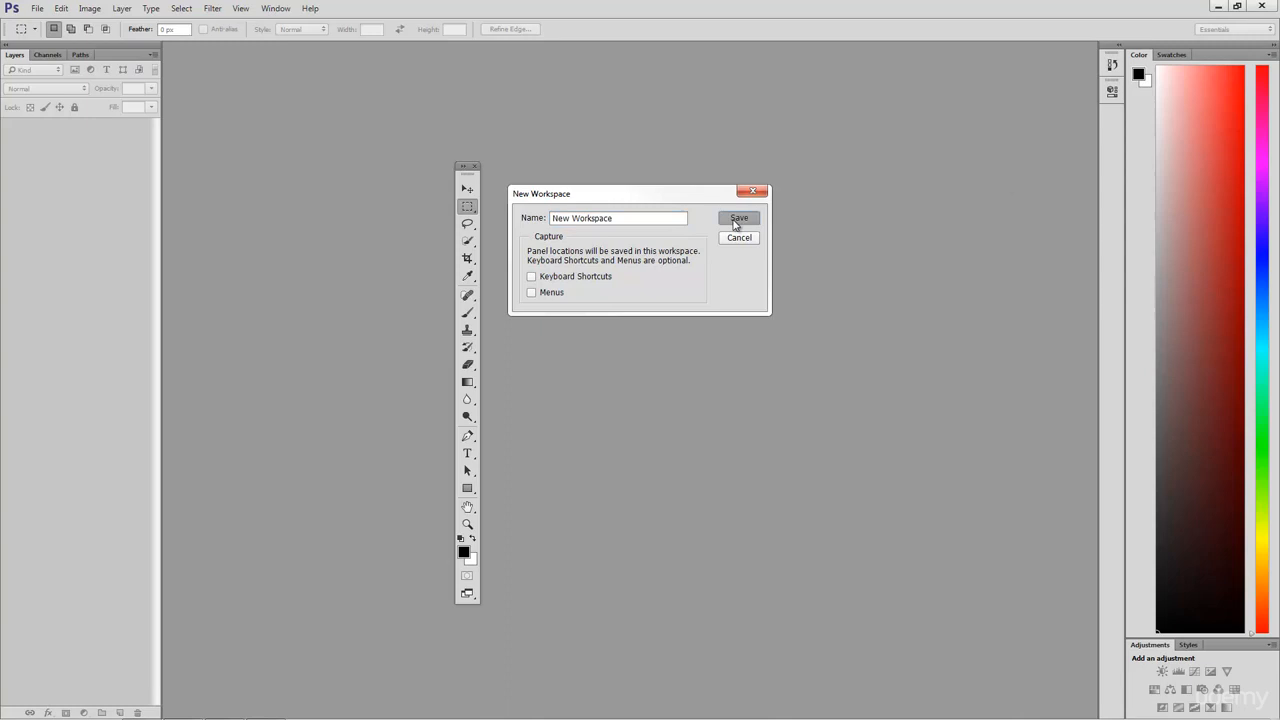
pyautogui.click(739, 218)
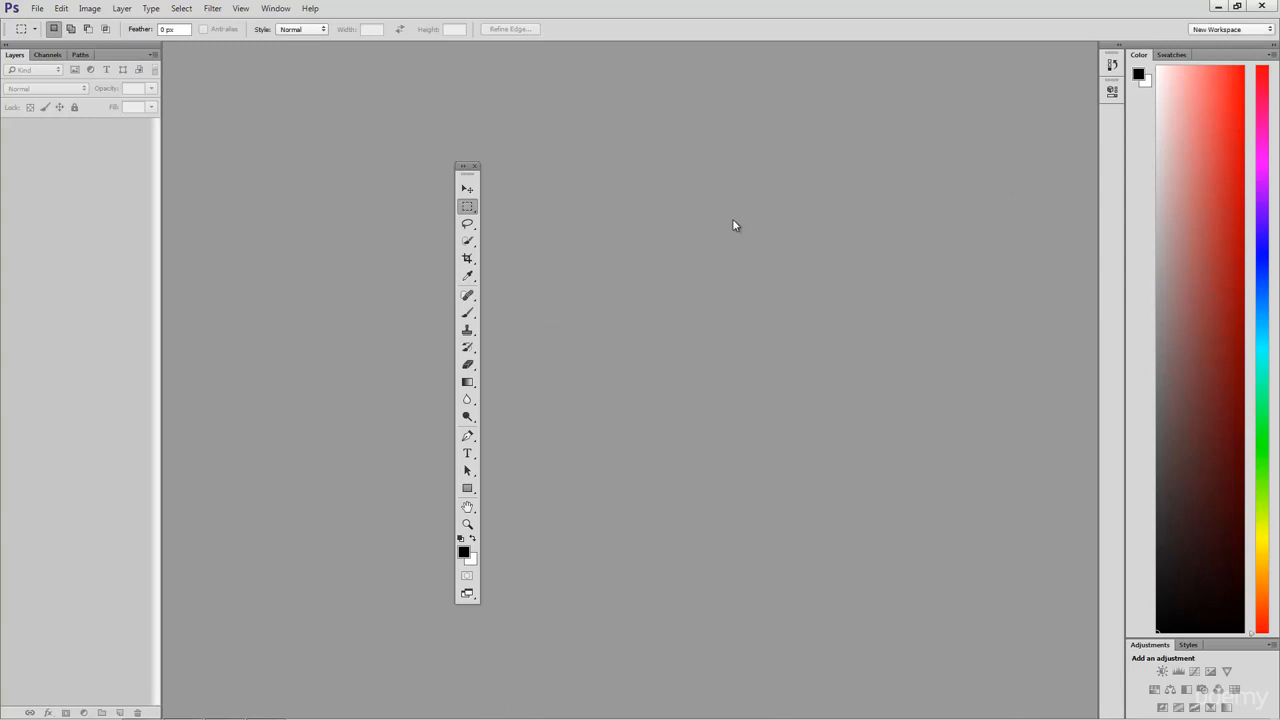
pyautogui.moveTo(825, 191)
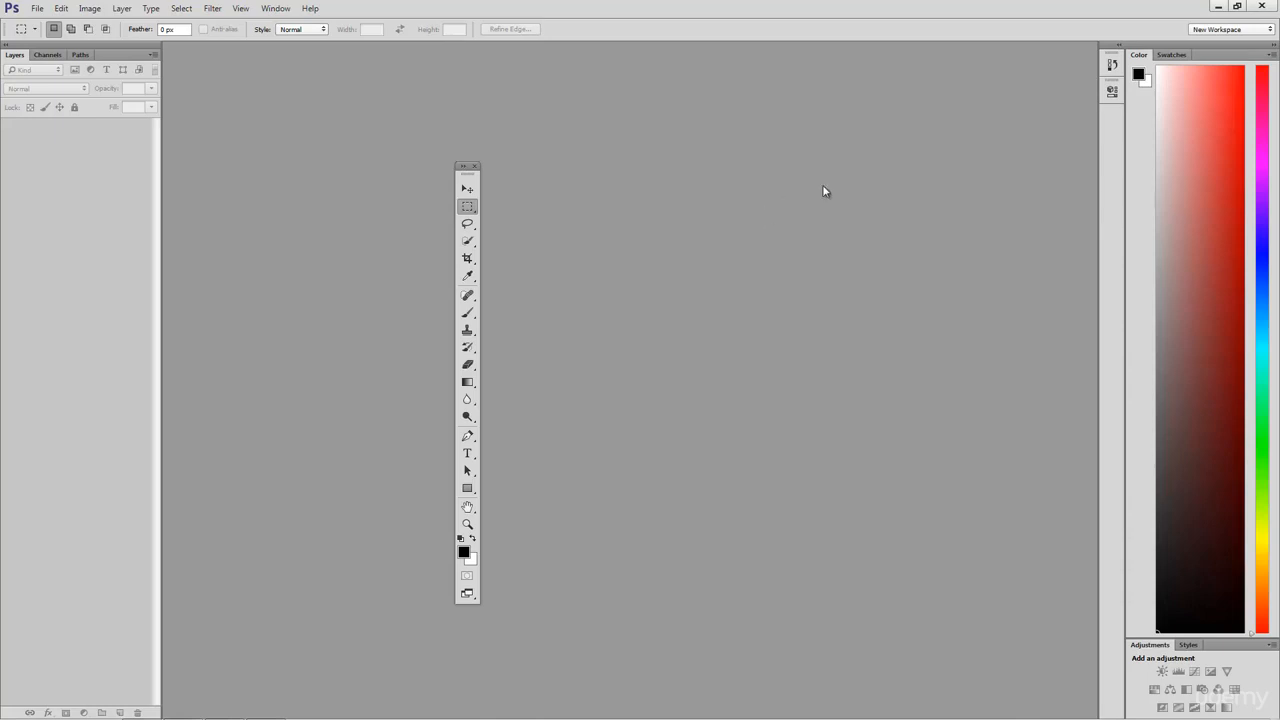
# - Switch back to Essentials and reset it to its default panel layout
pyautogui.click(1268, 29)
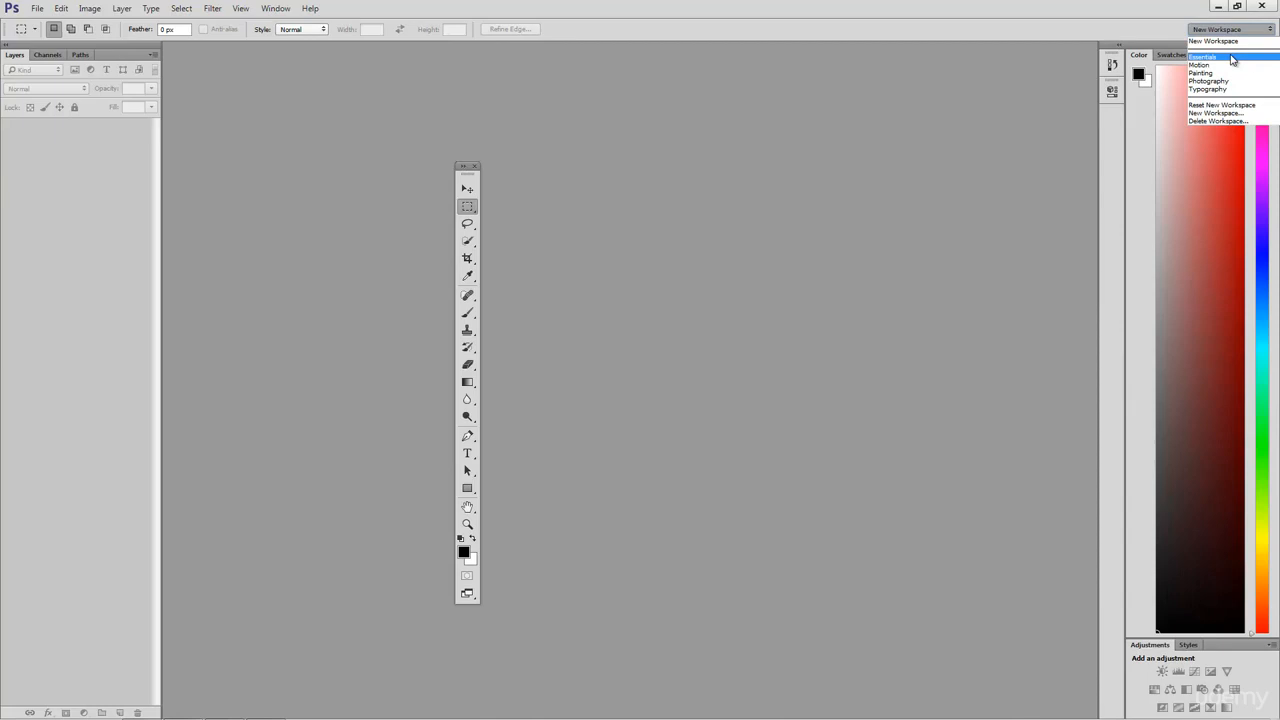
pyautogui.click(1203, 56)
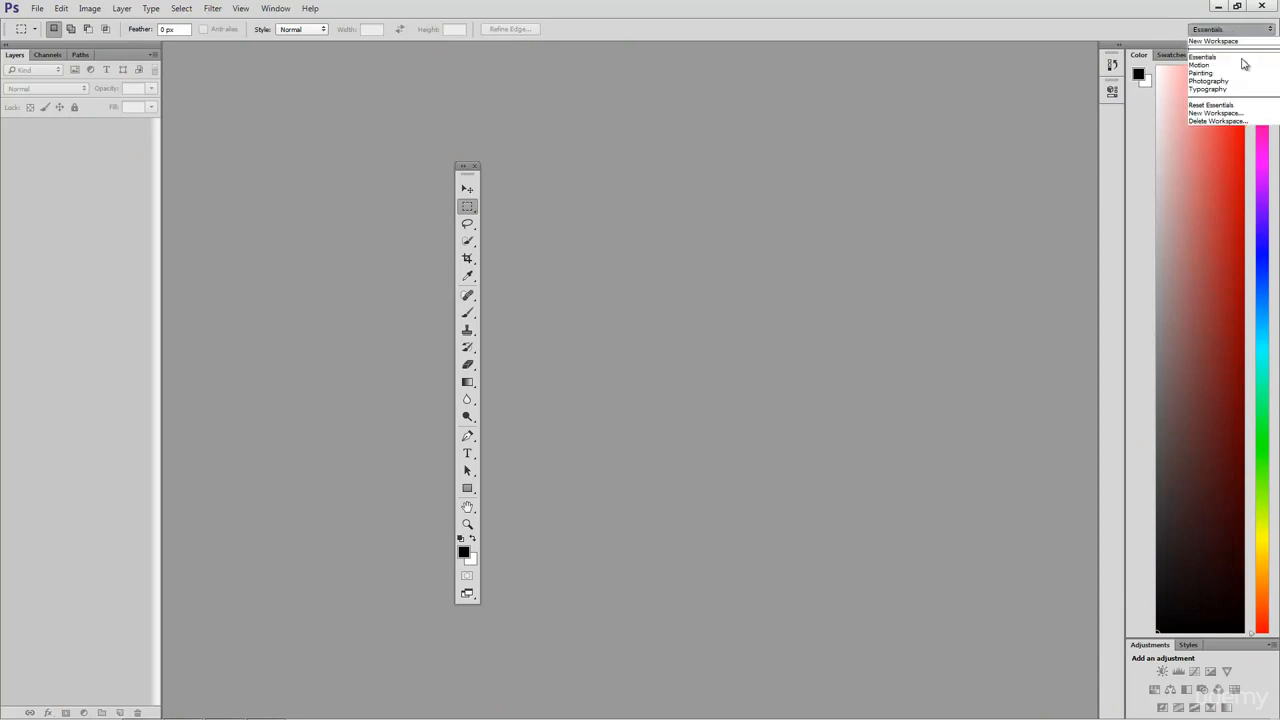
pyautogui.moveTo(1215, 105)
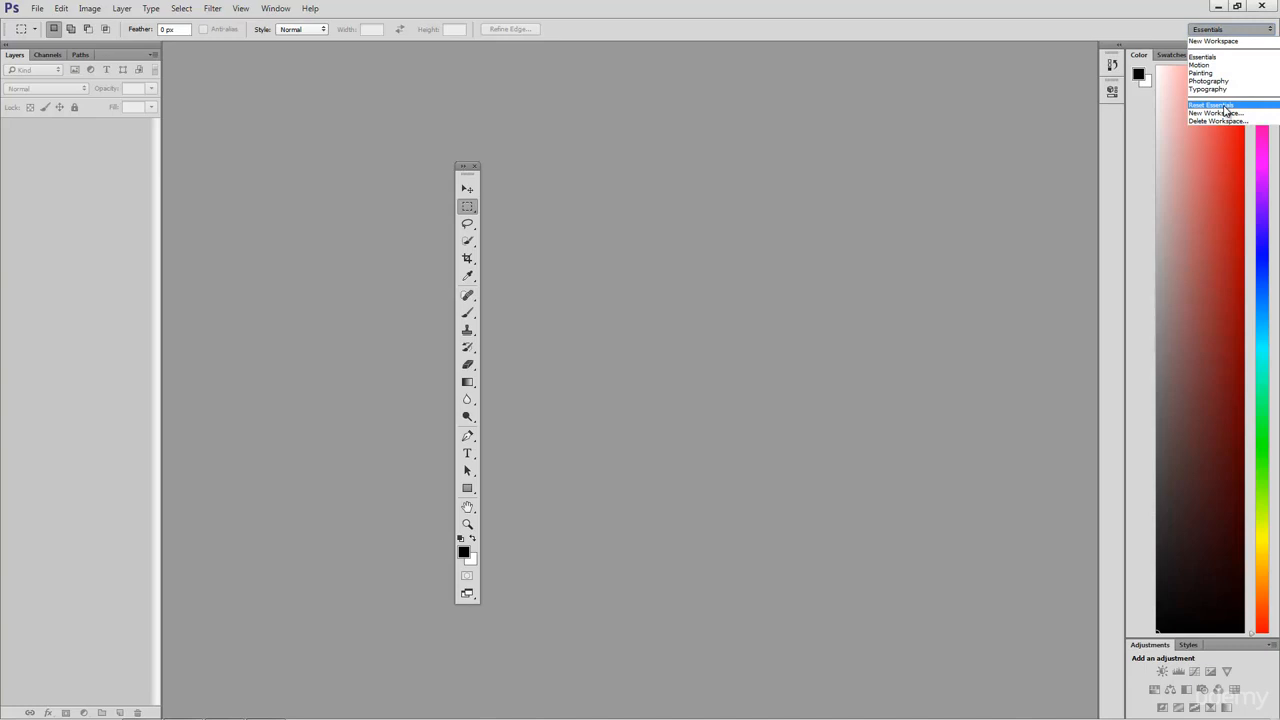
pyautogui.click(1210, 105)
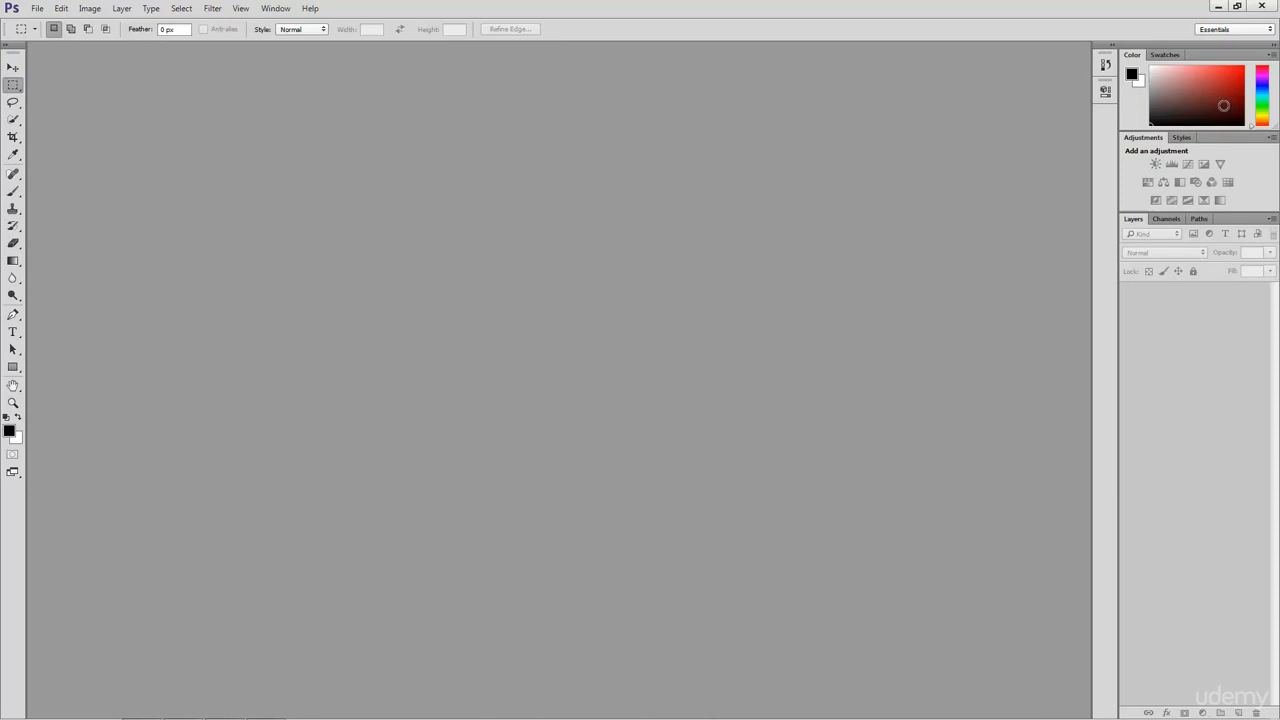
pyautogui.moveTo(1248, 44)
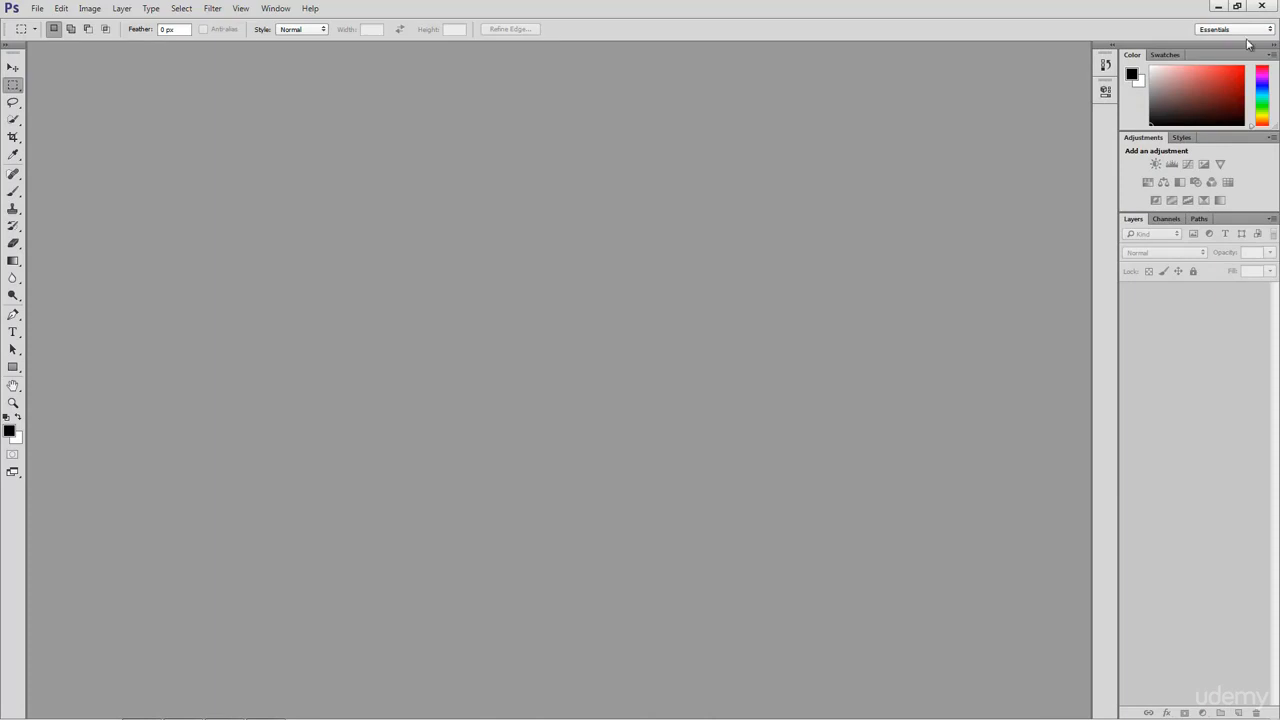